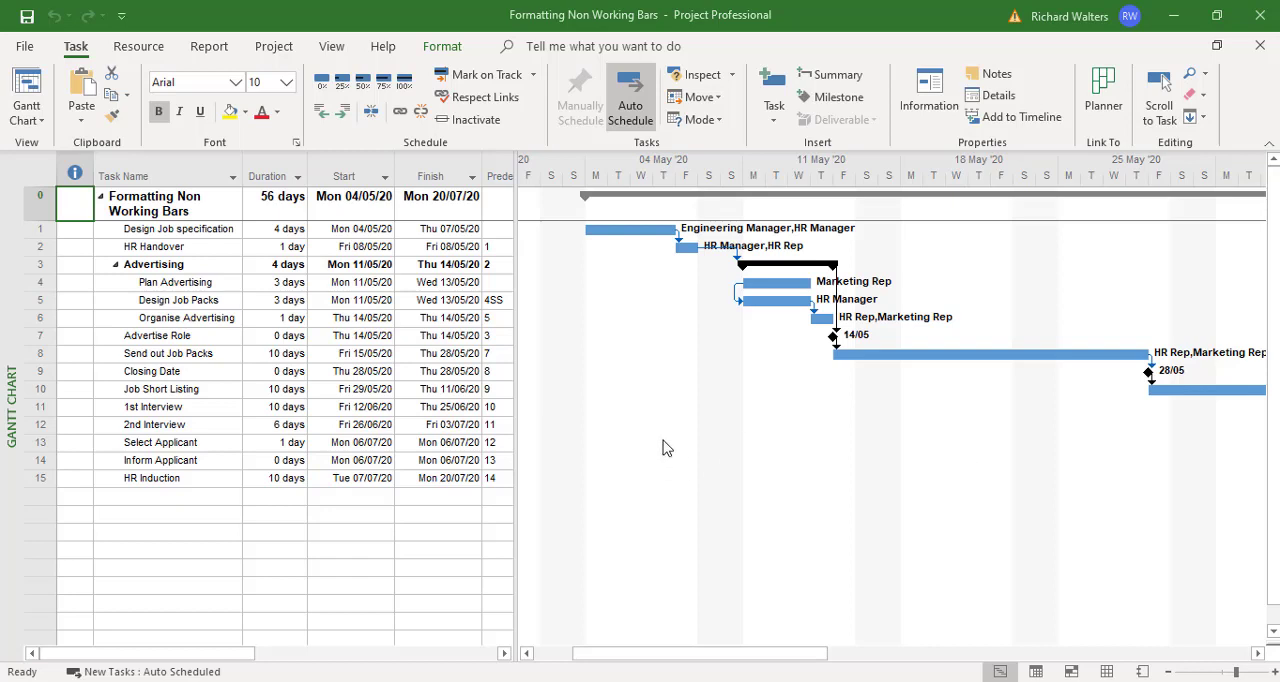
pyautogui.moveTo(711, 420)
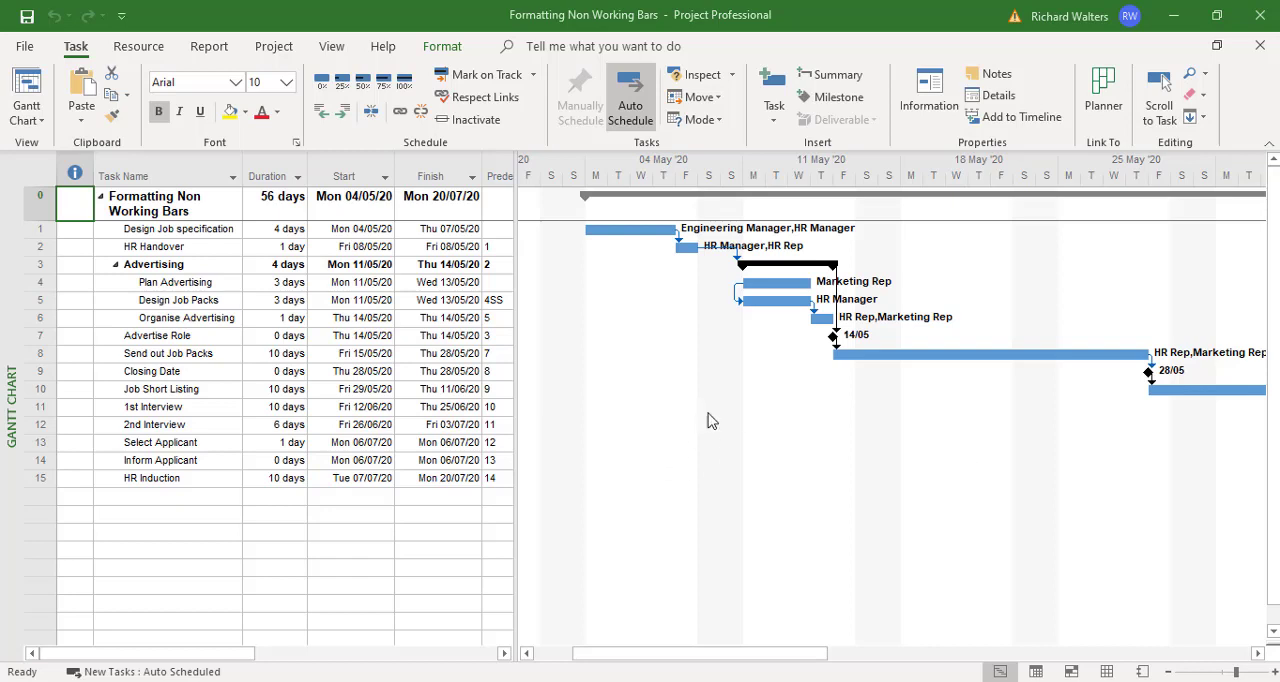
pyautogui.moveTo(781, 183)
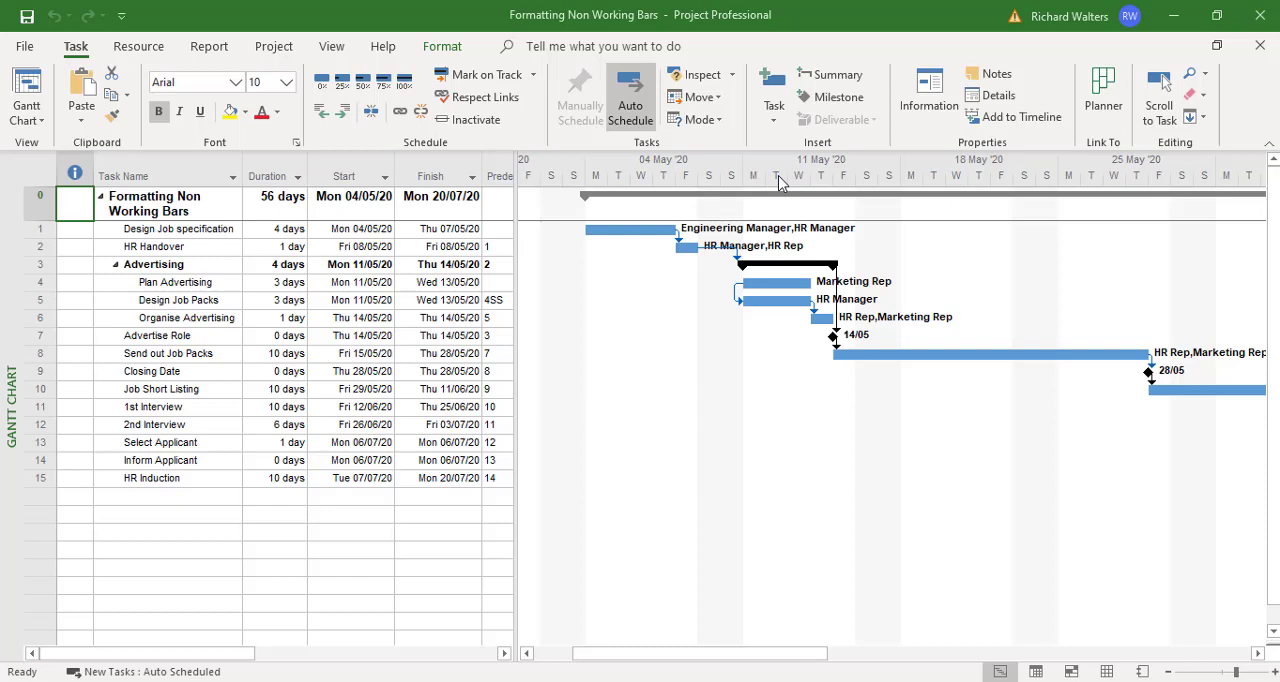
pyautogui.moveTo(770, 180)
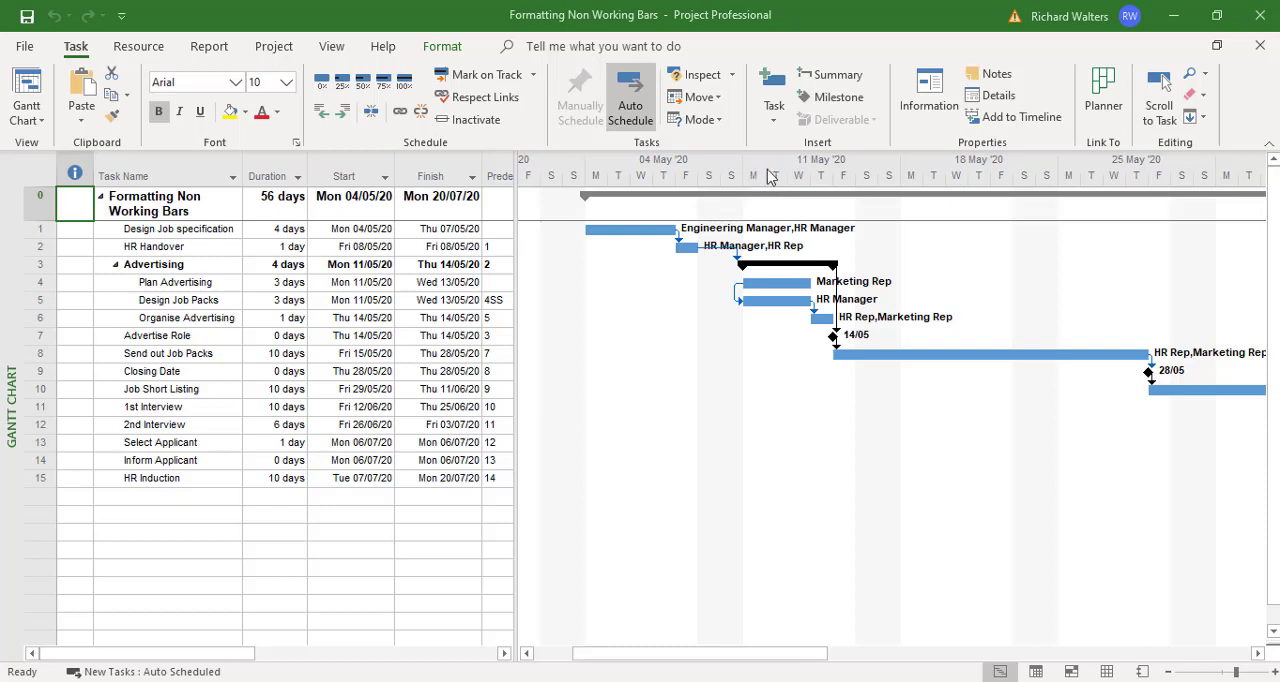
pyautogui.moveTo(845, 182)
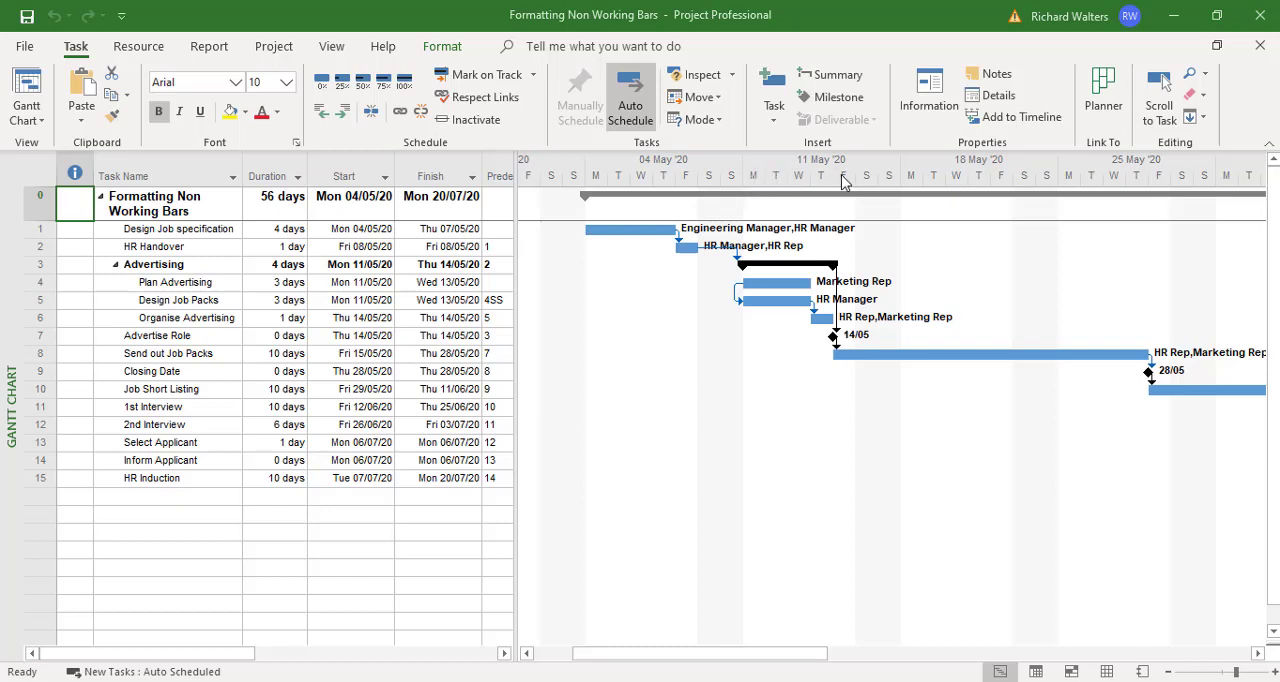
pyautogui.moveTo(820, 180)
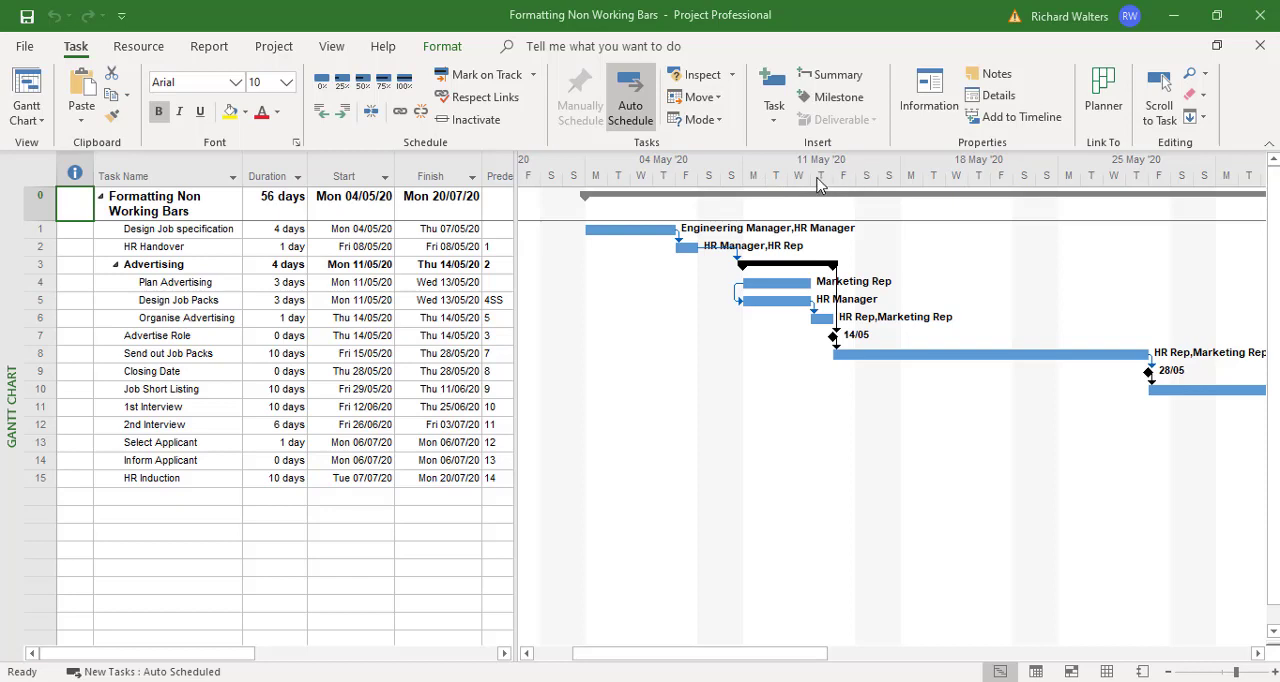
pyautogui.moveTo(820, 185)
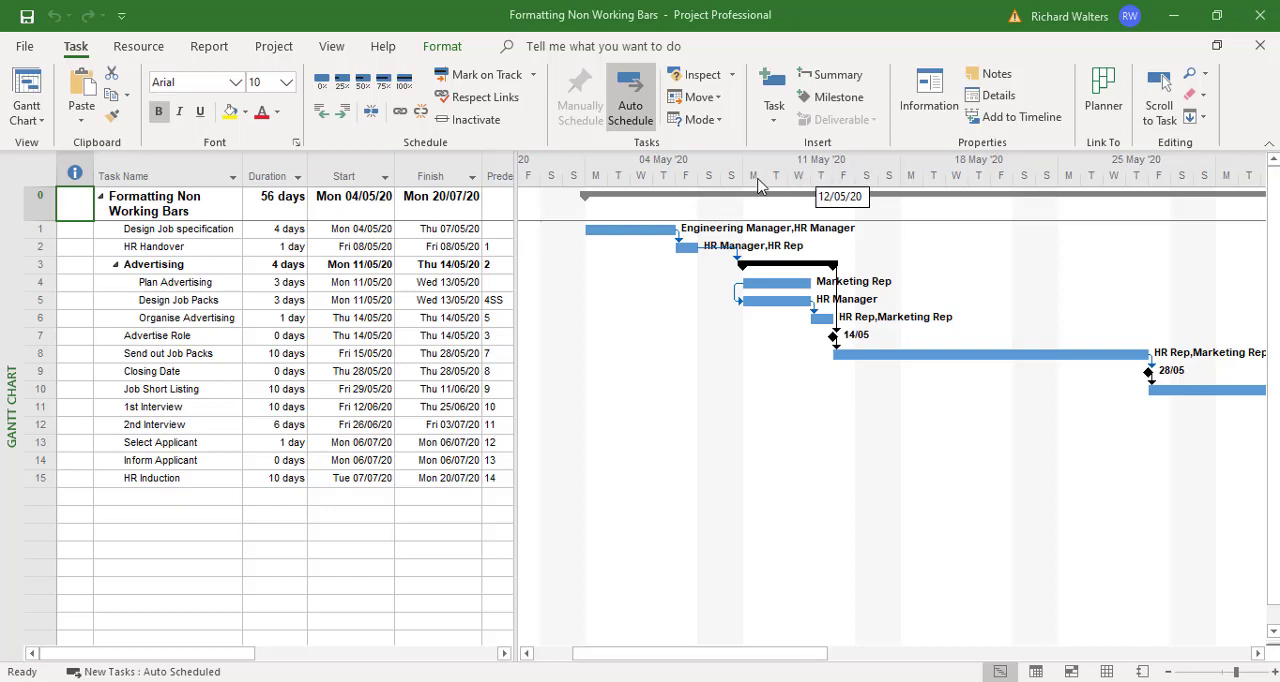
pyautogui.moveTo(783, 163)
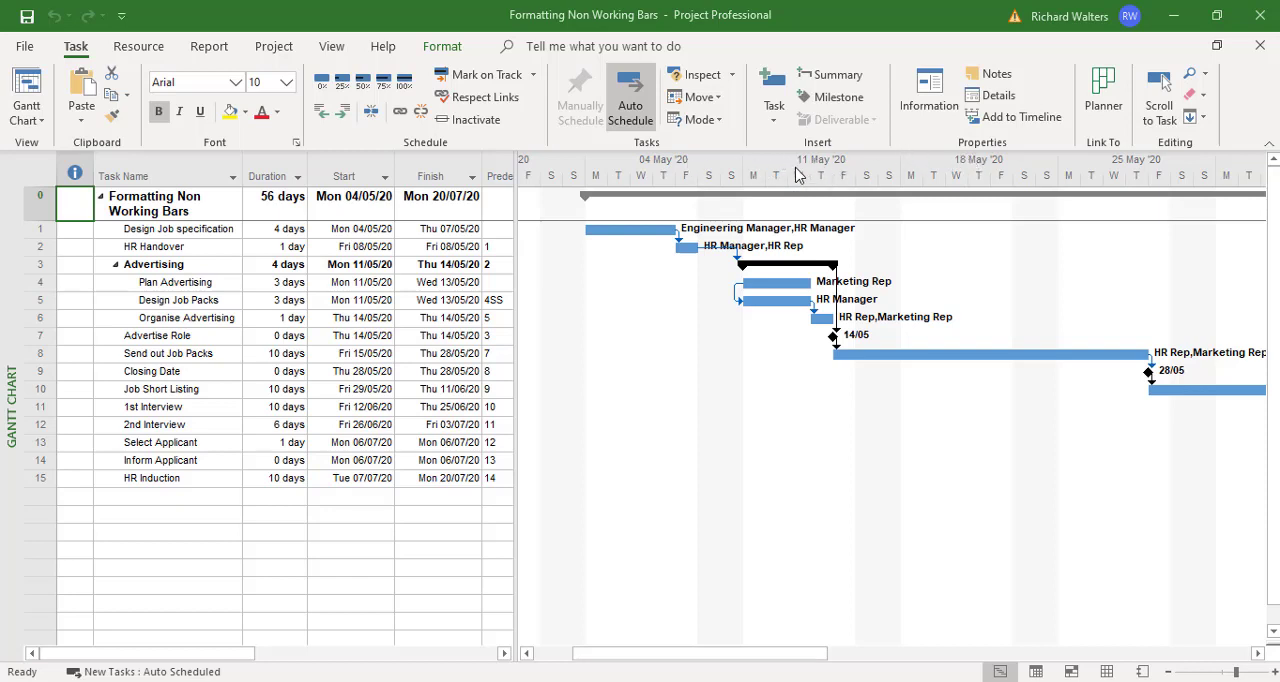
pyautogui.moveTo(796, 172)
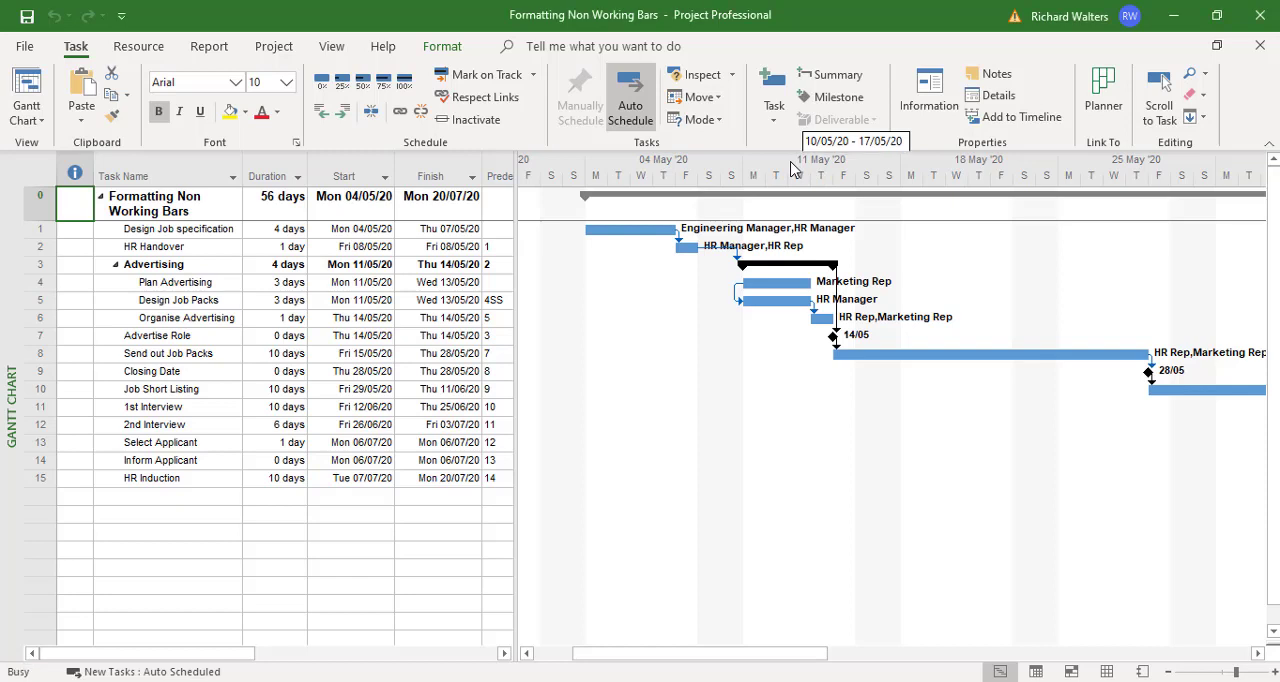
# Step: Reopen the Timescale dialog from the timescale menu on its Non-working time tab
pyautogui.doubleClick(820, 159)
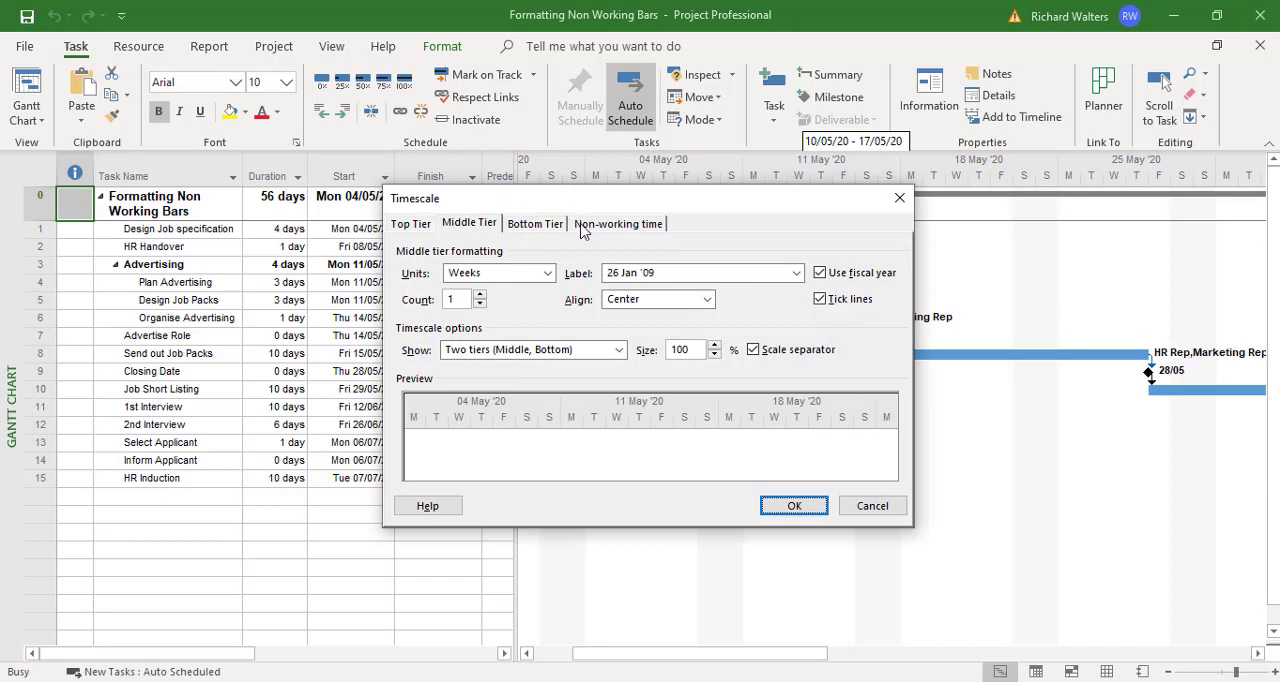
pyautogui.moveTo(862, 490)
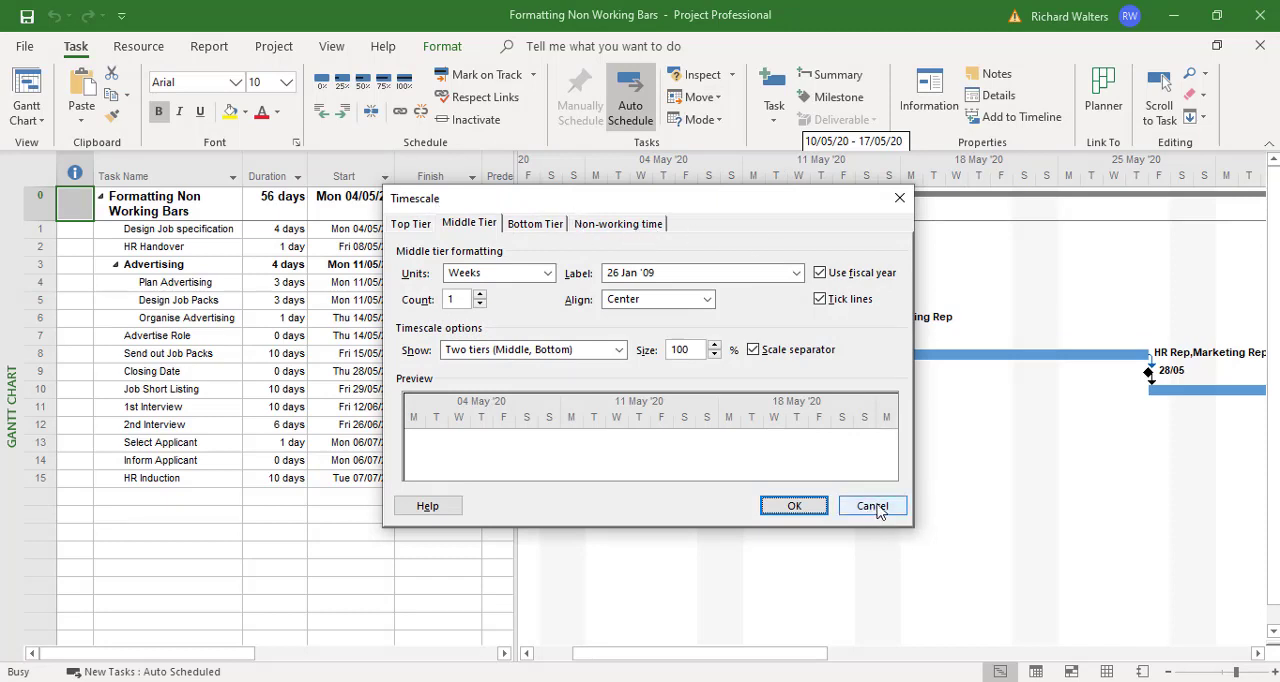
pyautogui.click(871, 505)
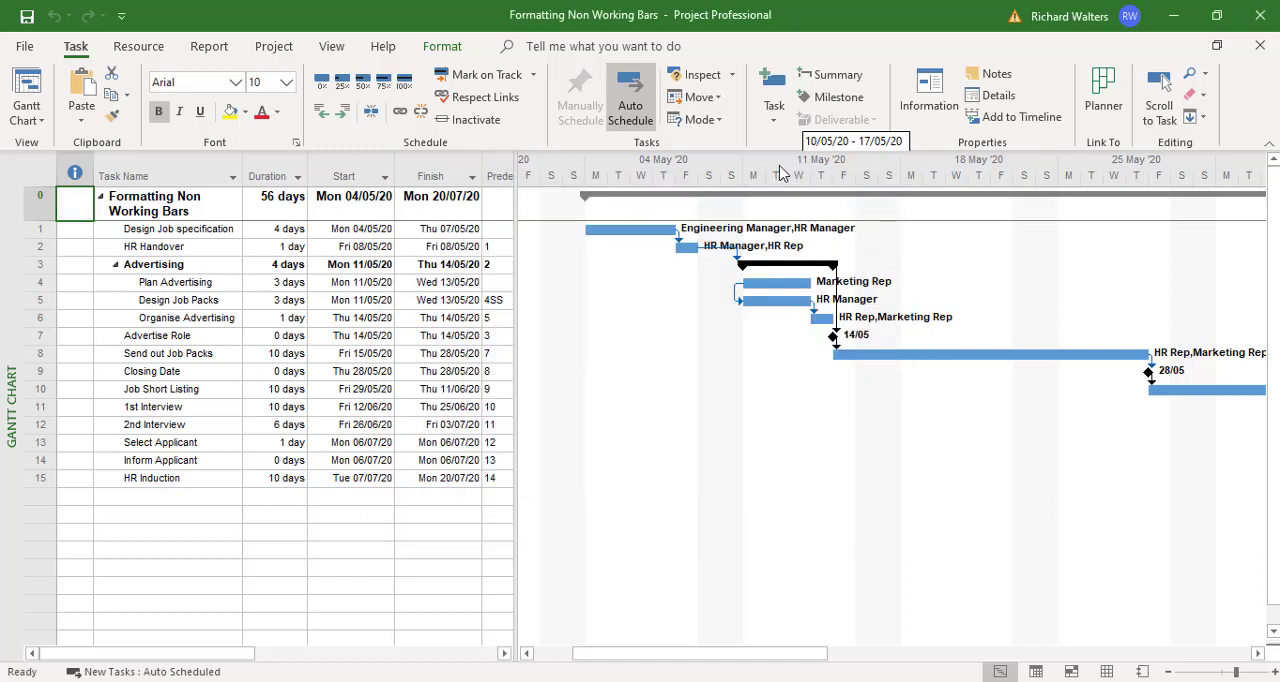
pyautogui.moveTo(790, 185)
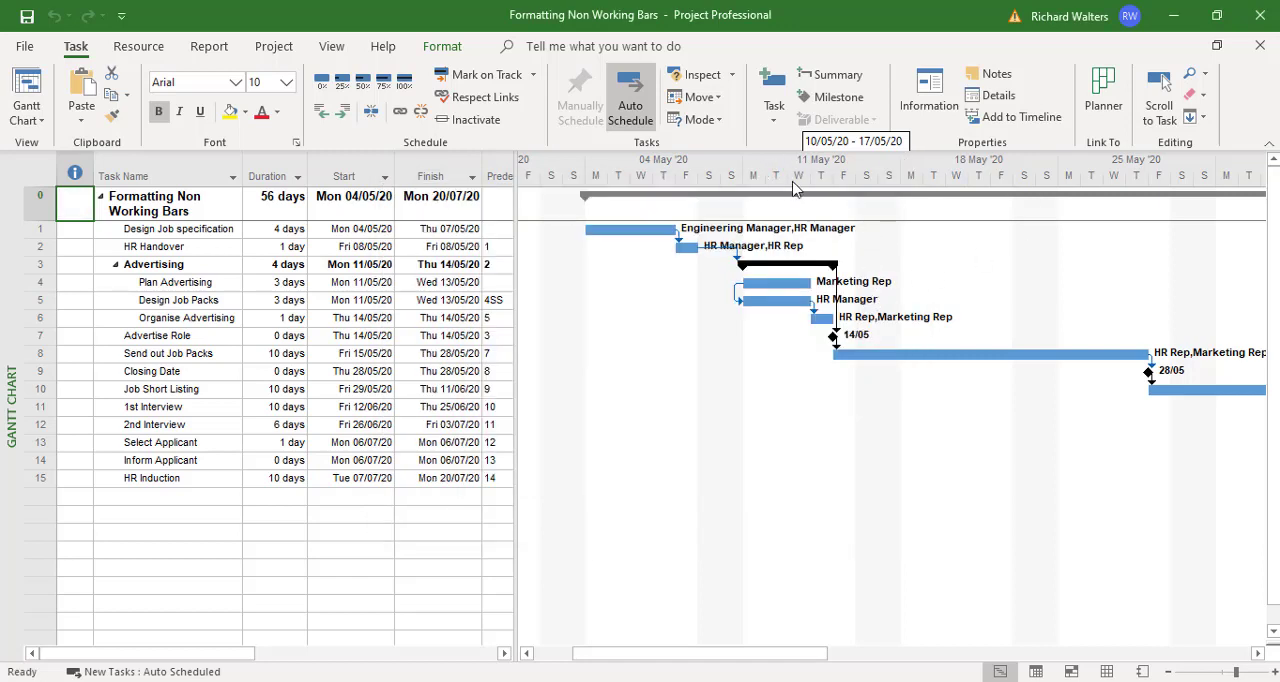
pyautogui.rightClick(793, 180)
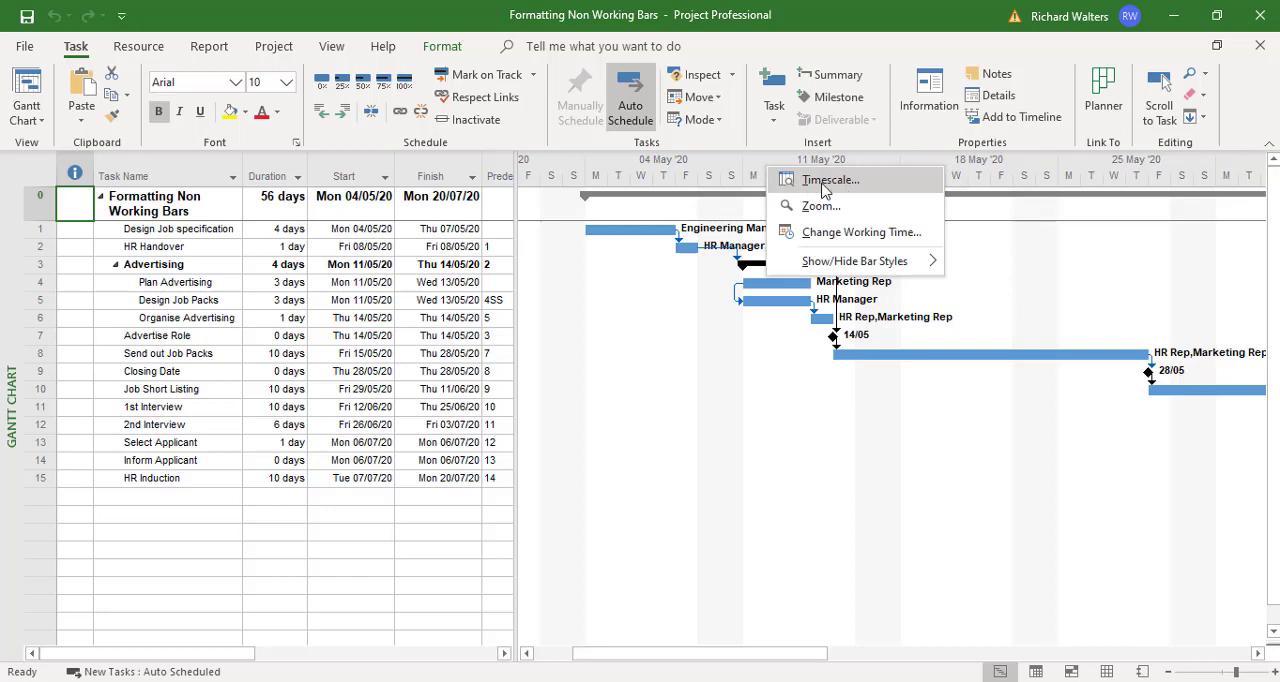
pyautogui.moveTo(828, 188)
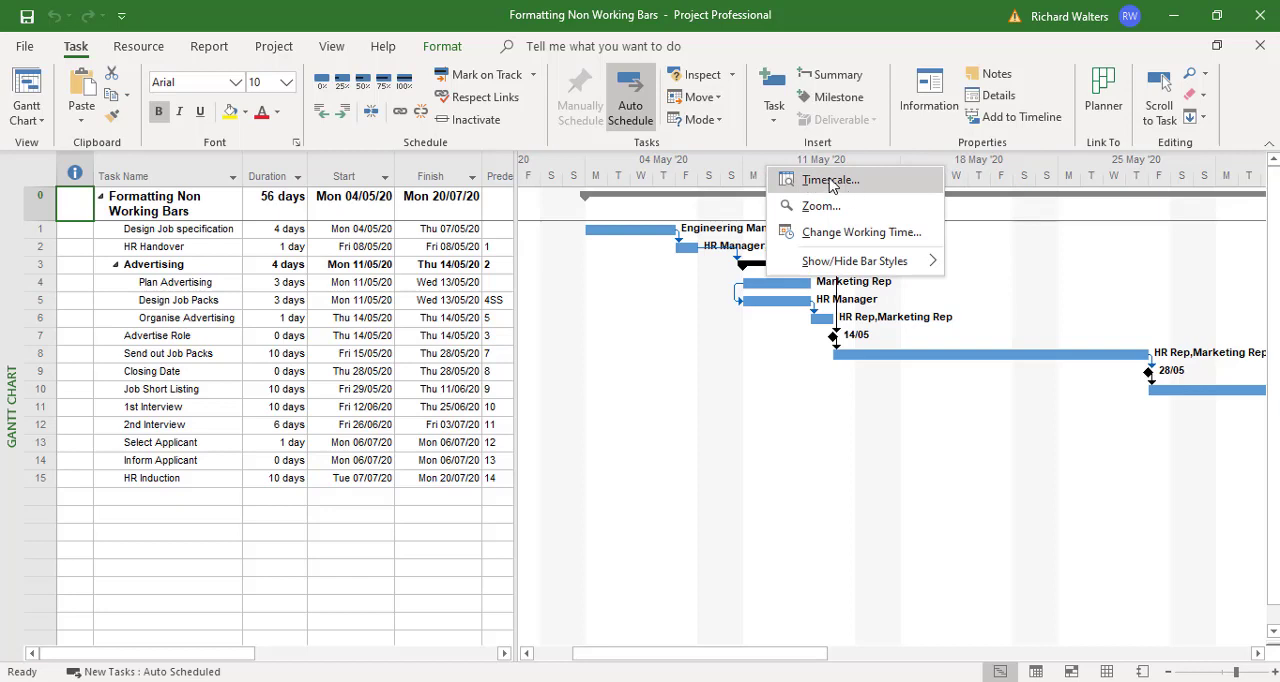
pyautogui.click(829, 180)
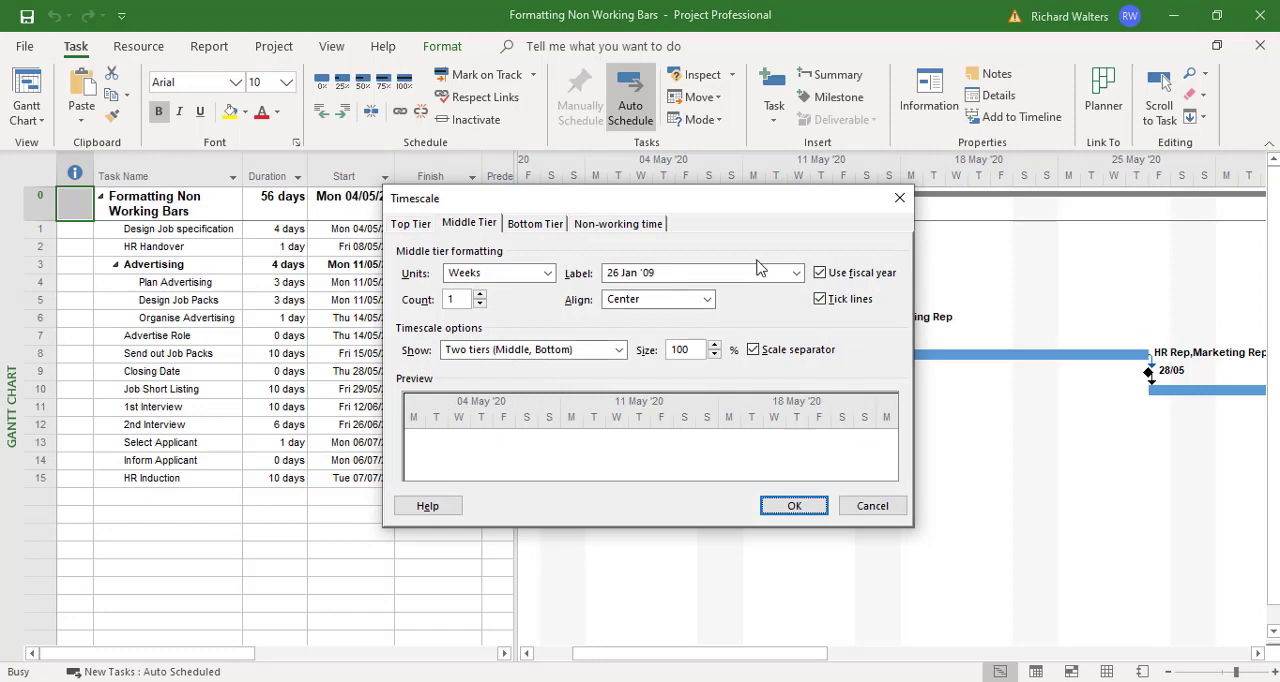
pyautogui.click(617, 223)
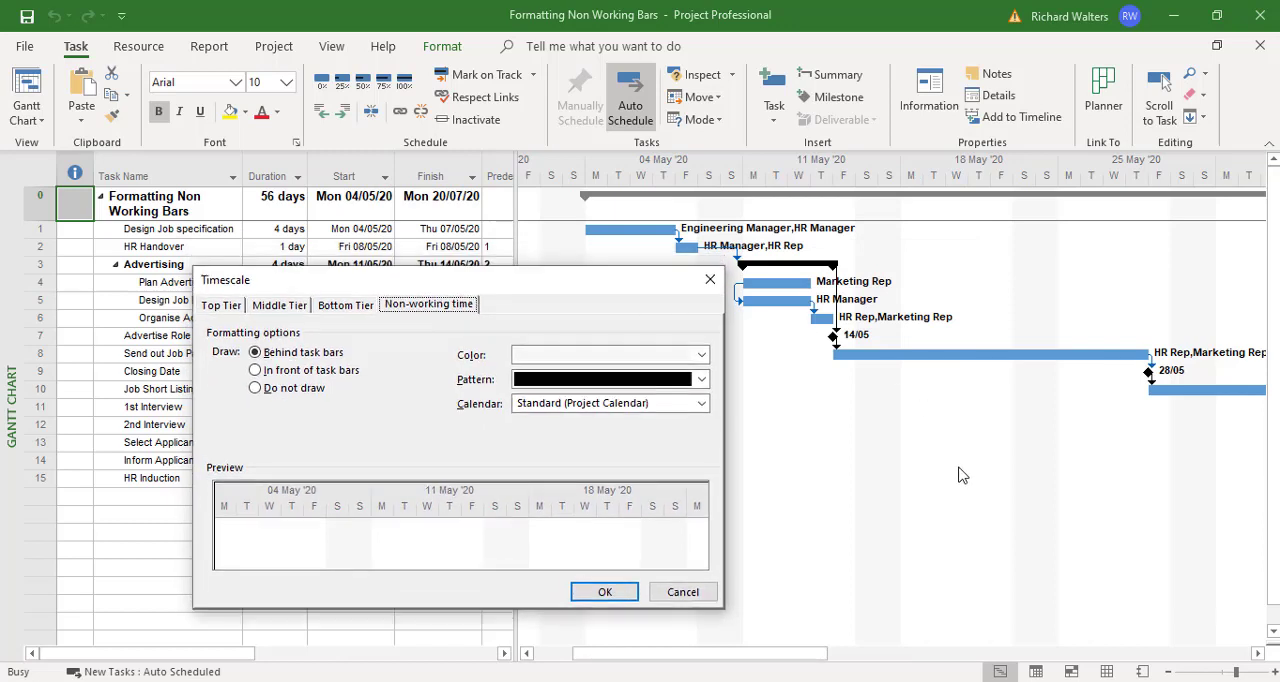
pyautogui.moveTo(871, 227)
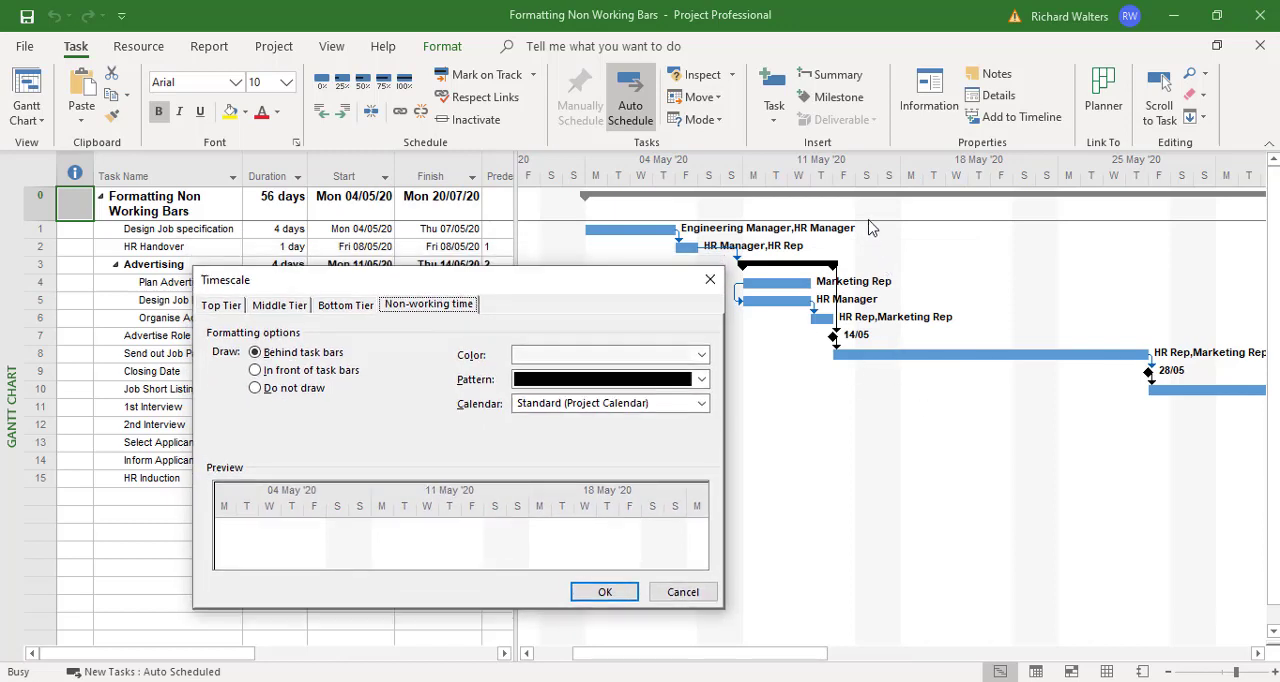
pyautogui.moveTo(878, 312)
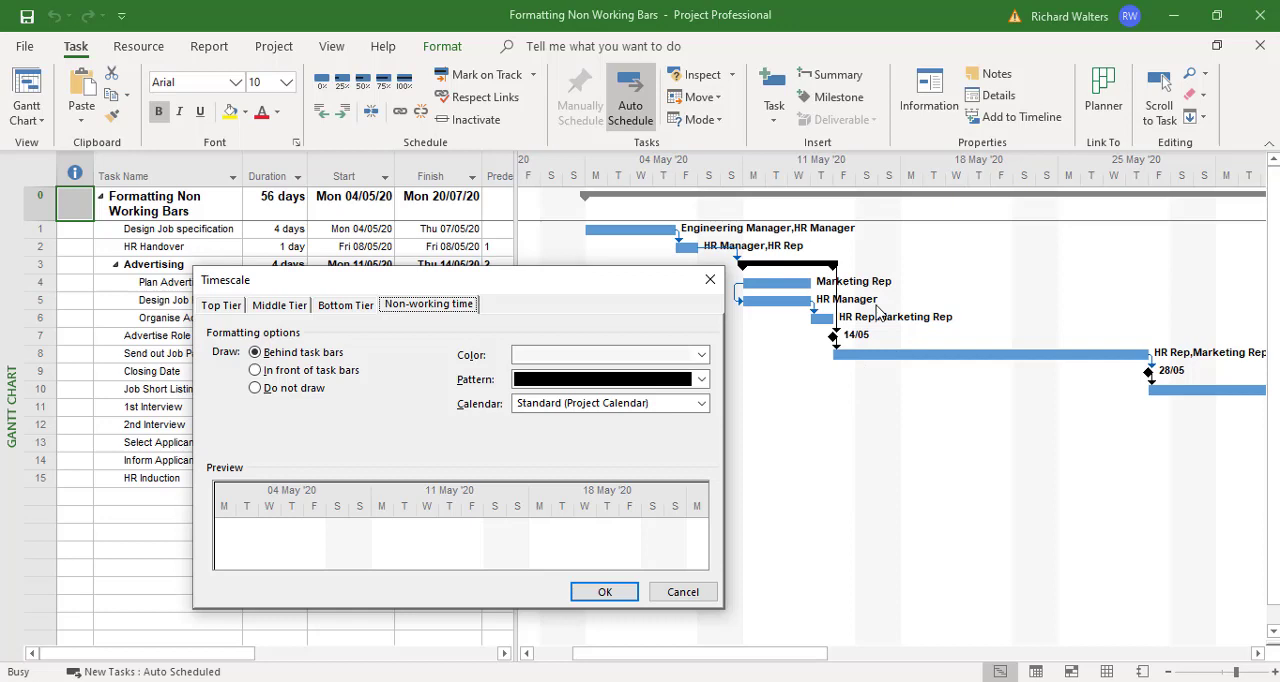
pyautogui.moveTo(878, 366)
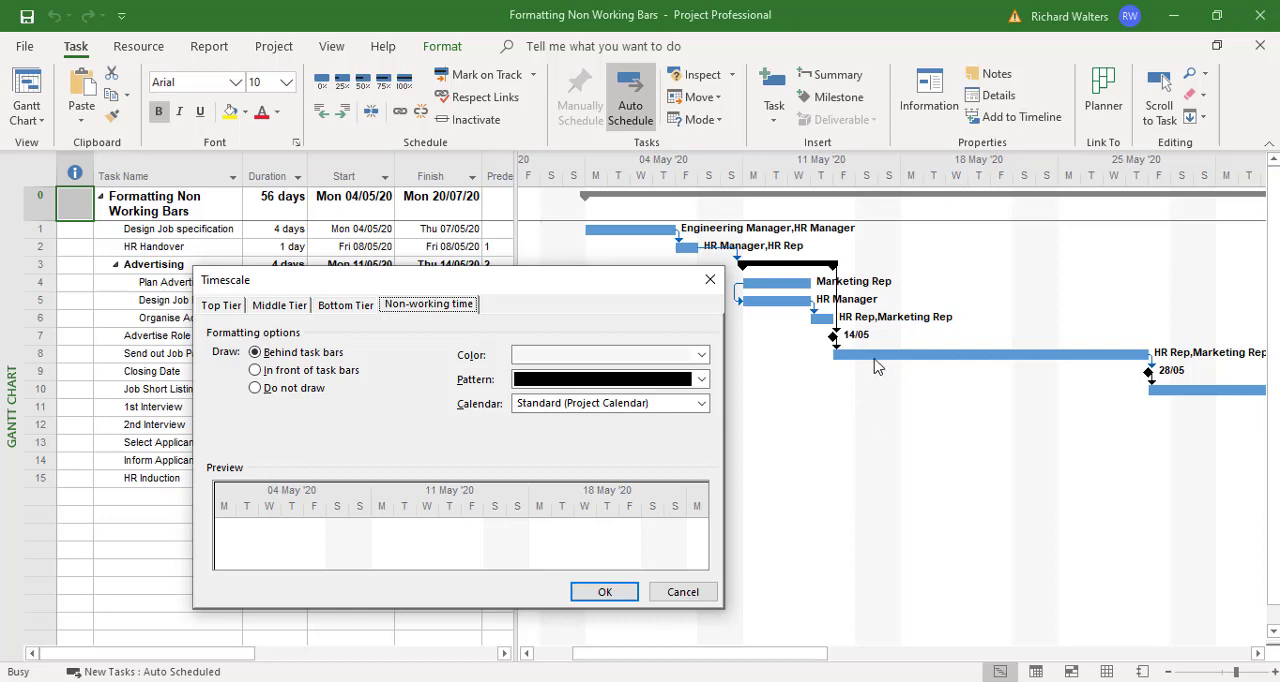
pyautogui.moveTo(933, 362)
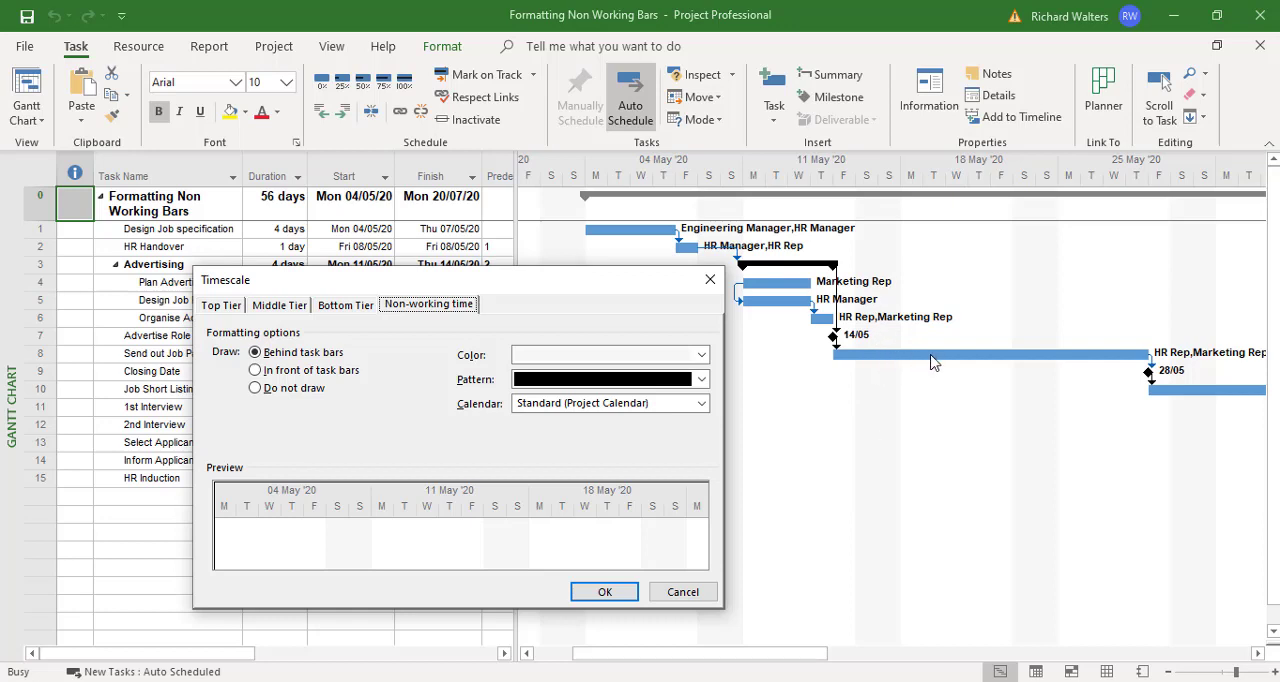
pyautogui.moveTo(1083, 357)
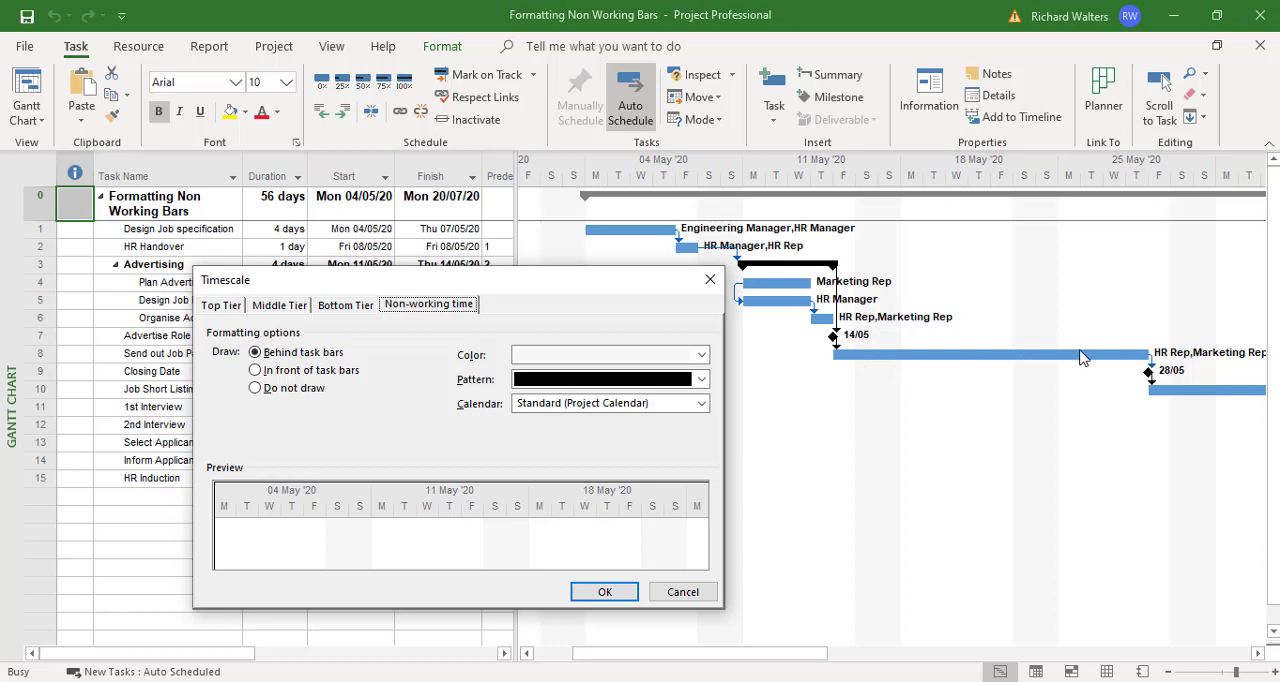
pyautogui.moveTo(883, 346)
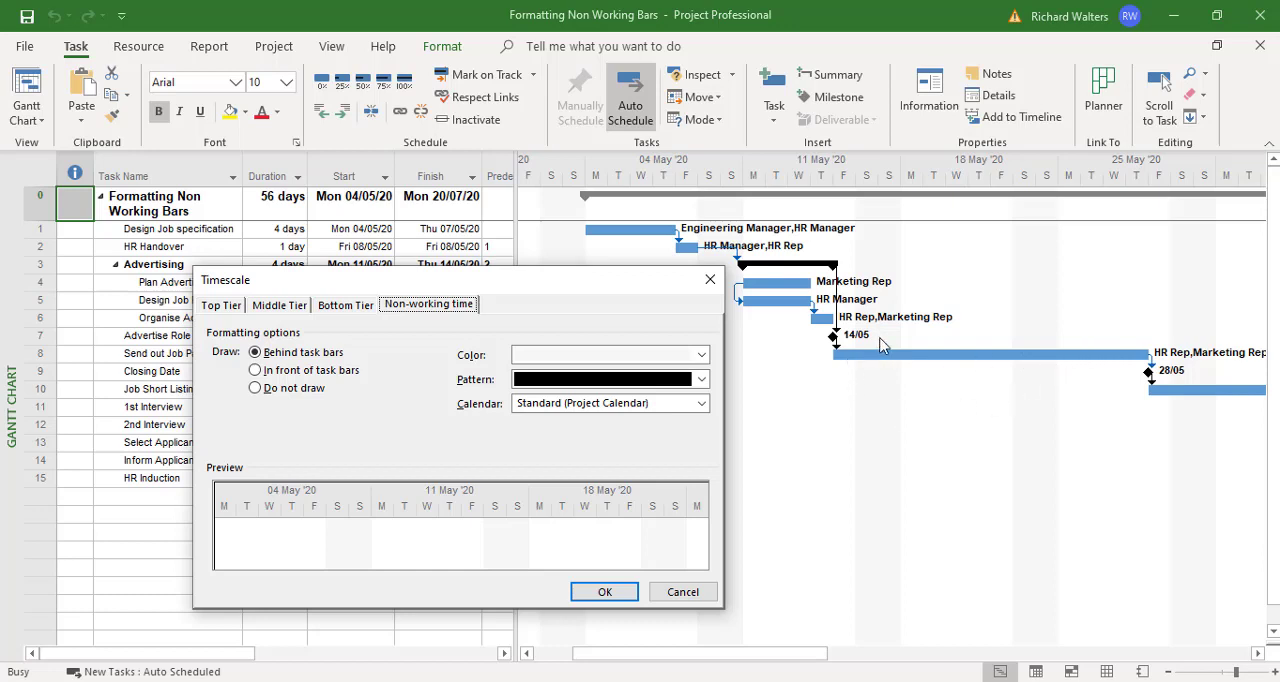
pyautogui.moveTo(1138, 362)
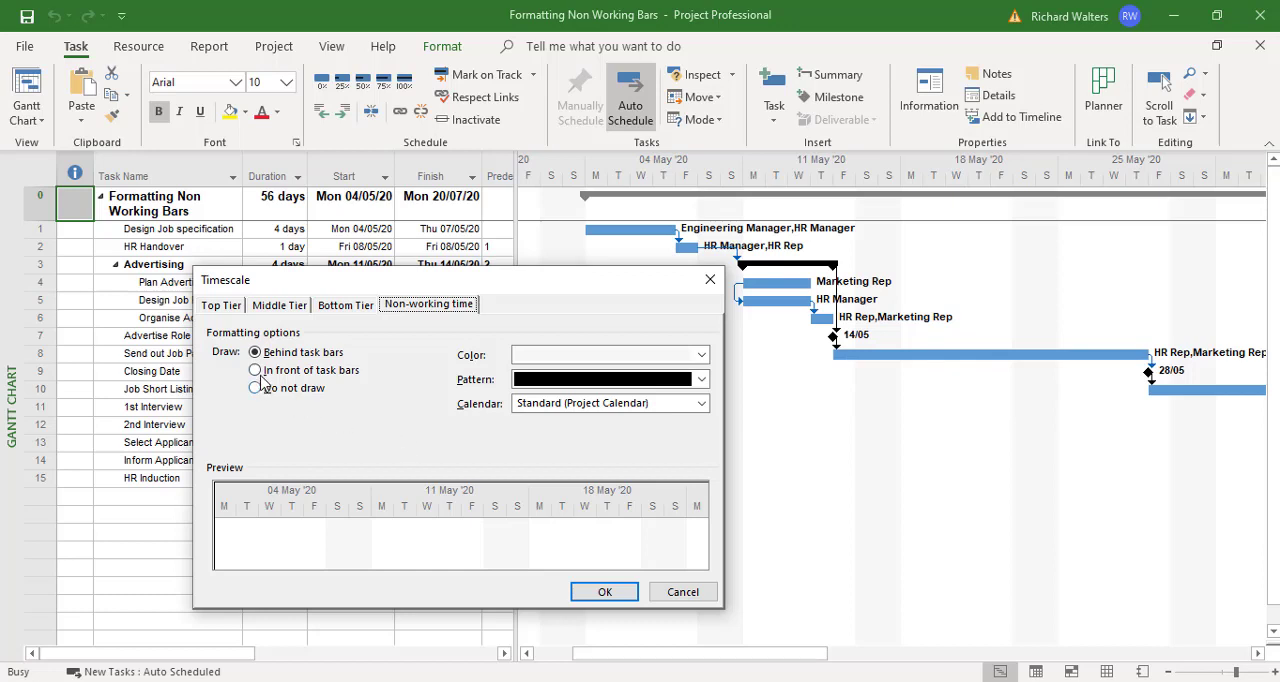
# Step: Choose Draw: In front of task bars for non-working time and apply it
pyautogui.click(255, 370)
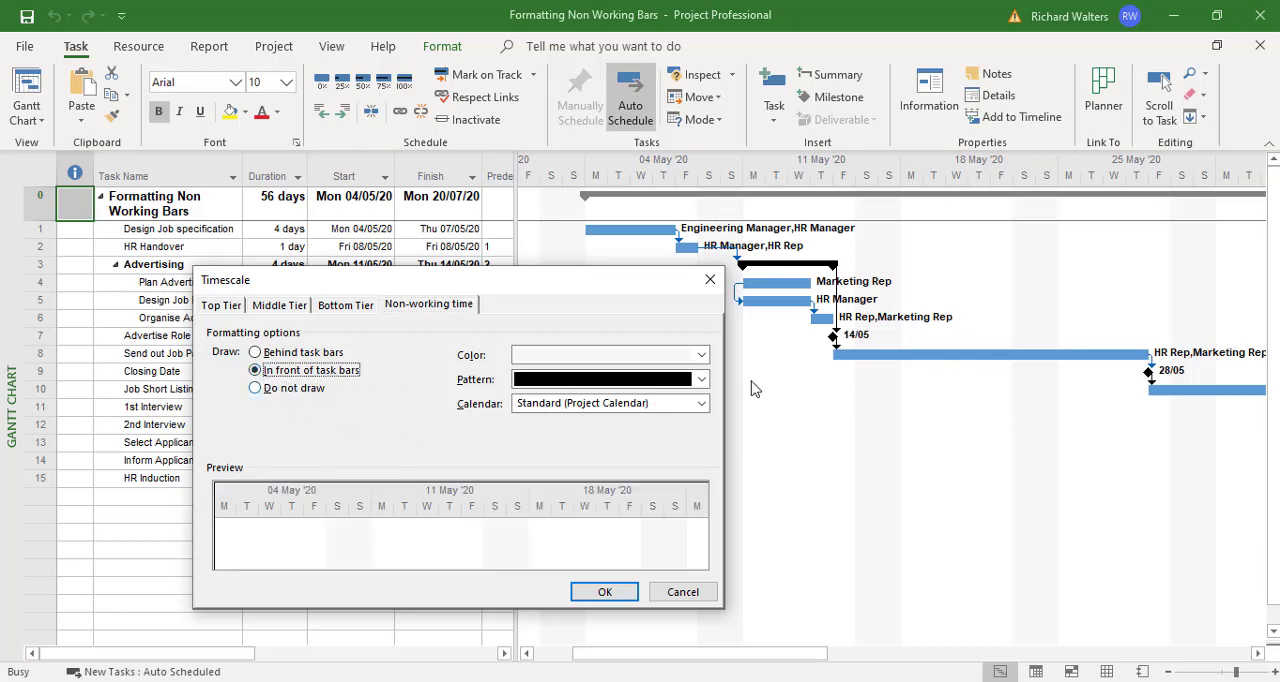
pyautogui.moveTo(855, 370)
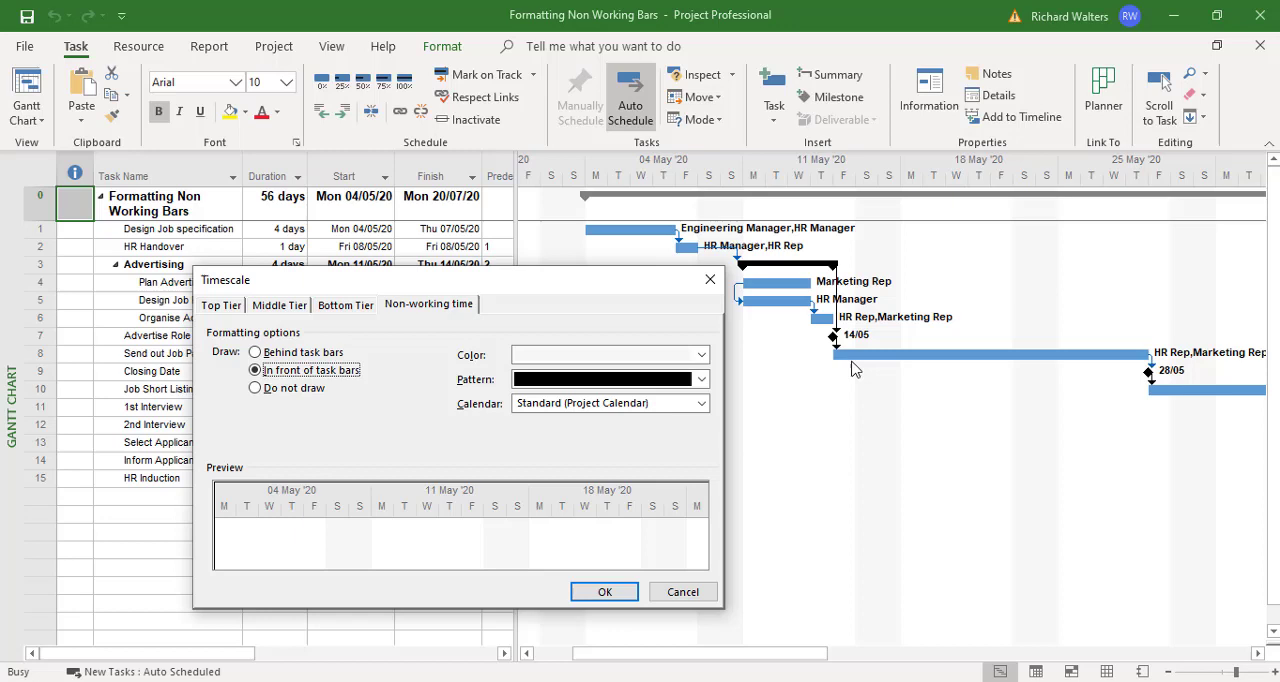
pyautogui.moveTo(770, 361)
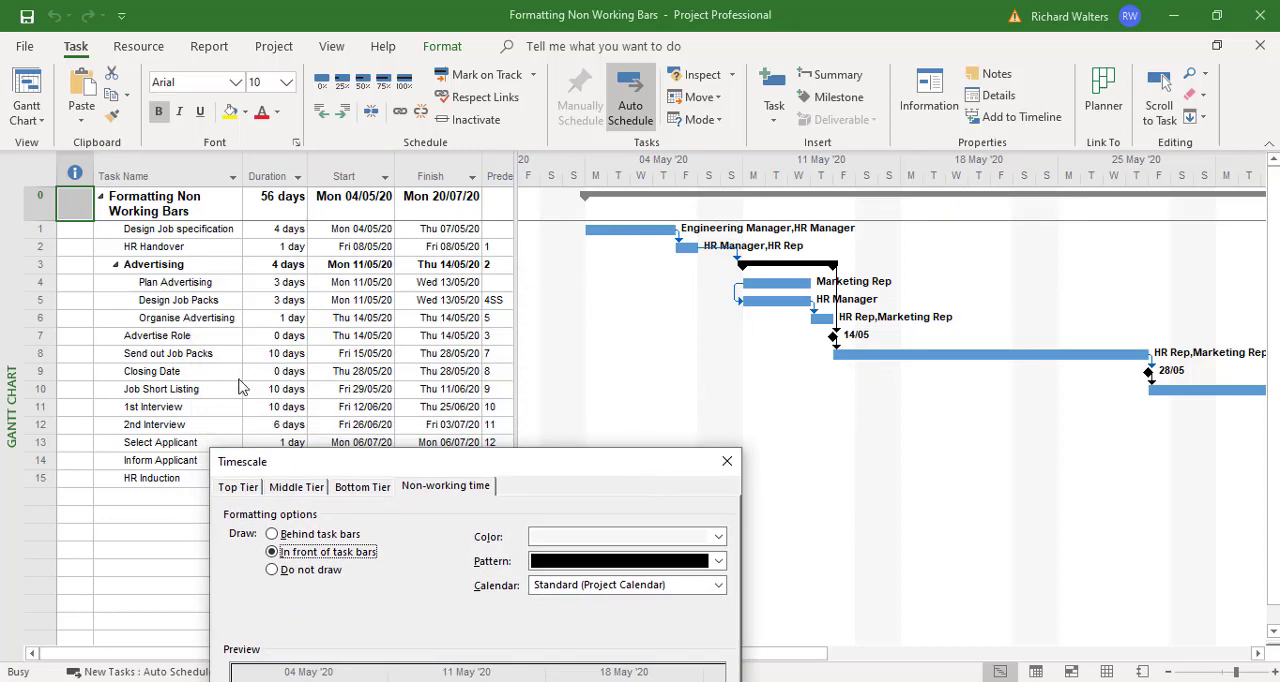
pyautogui.moveTo(850, 368)
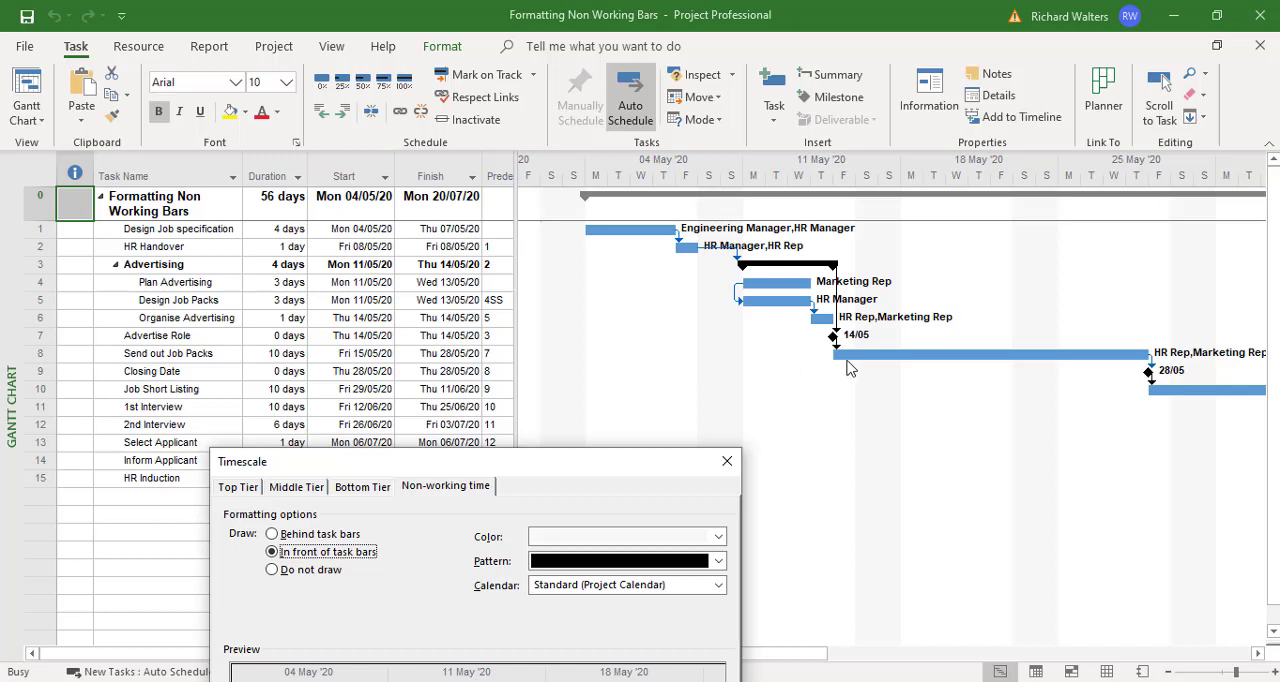
pyautogui.moveTo(1005, 368)
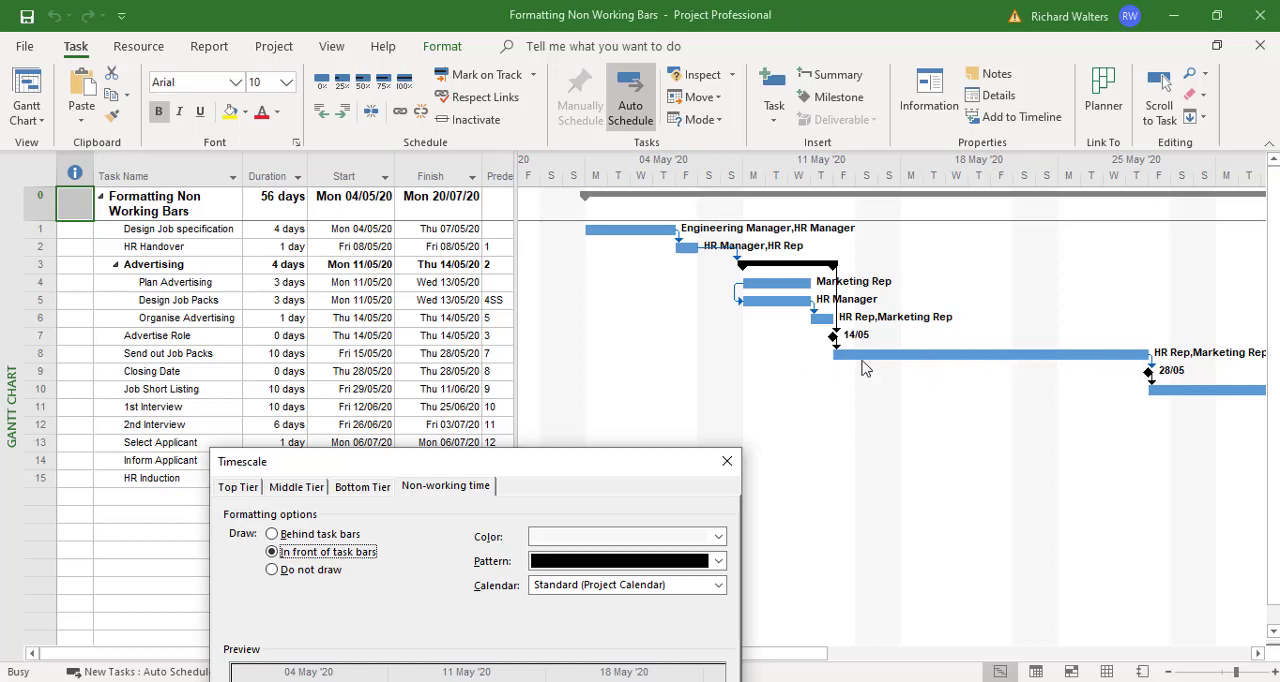
pyautogui.moveTo(1047, 331)
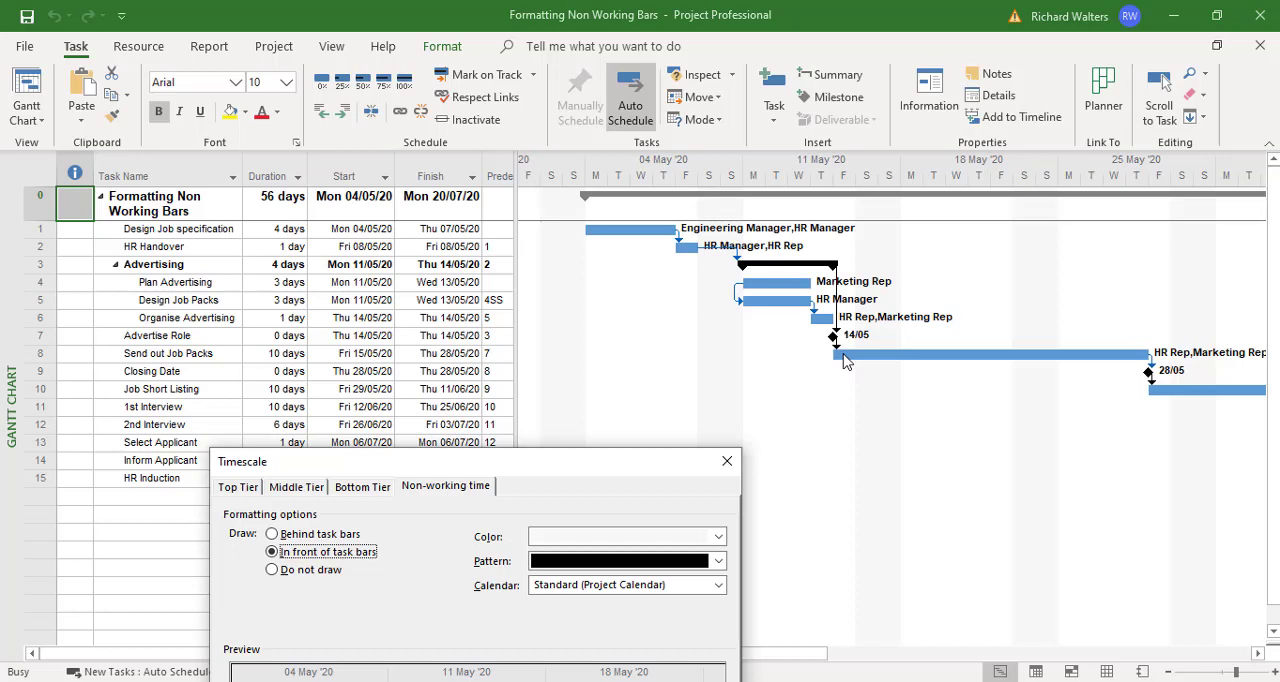
pyautogui.moveTo(1007, 367)
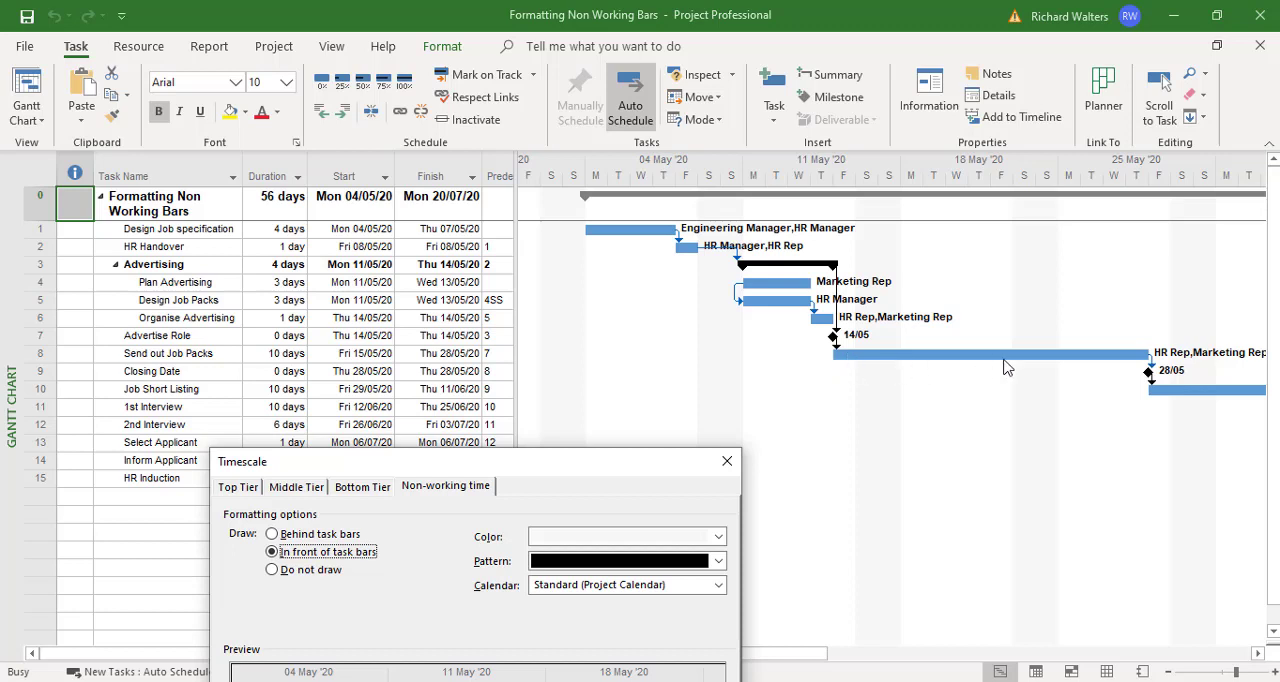
pyautogui.moveTo(1133, 303)
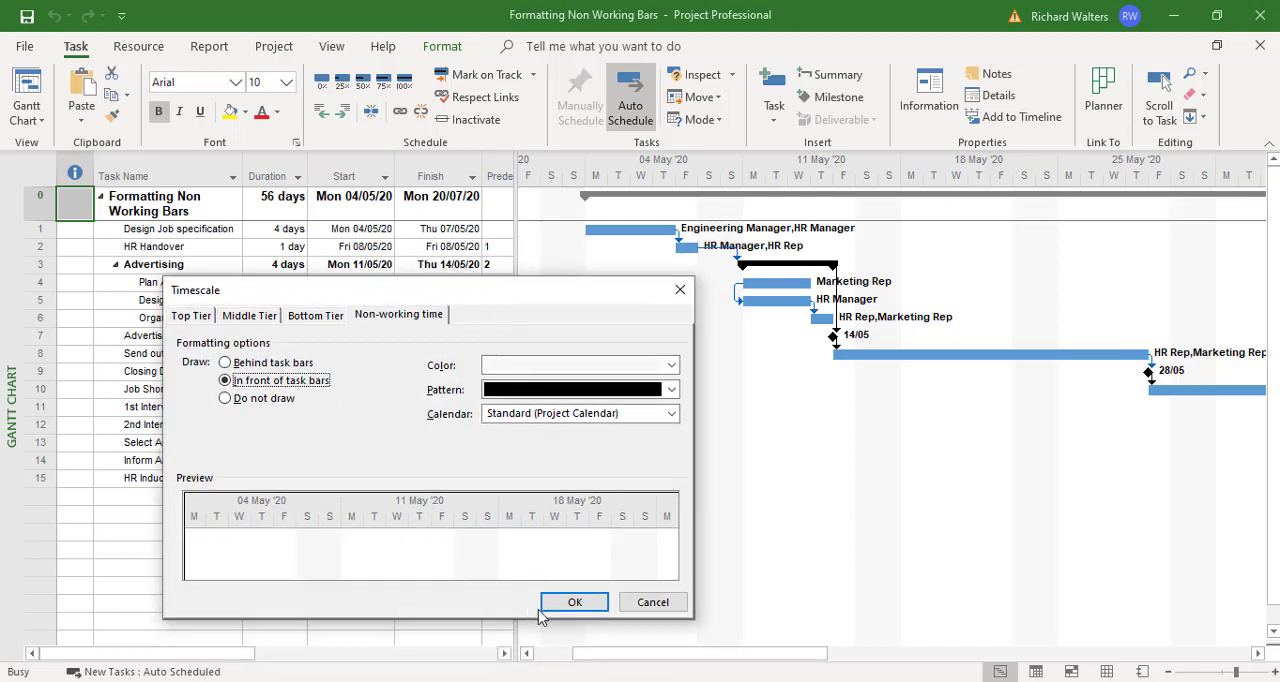
pyautogui.click(574, 601)
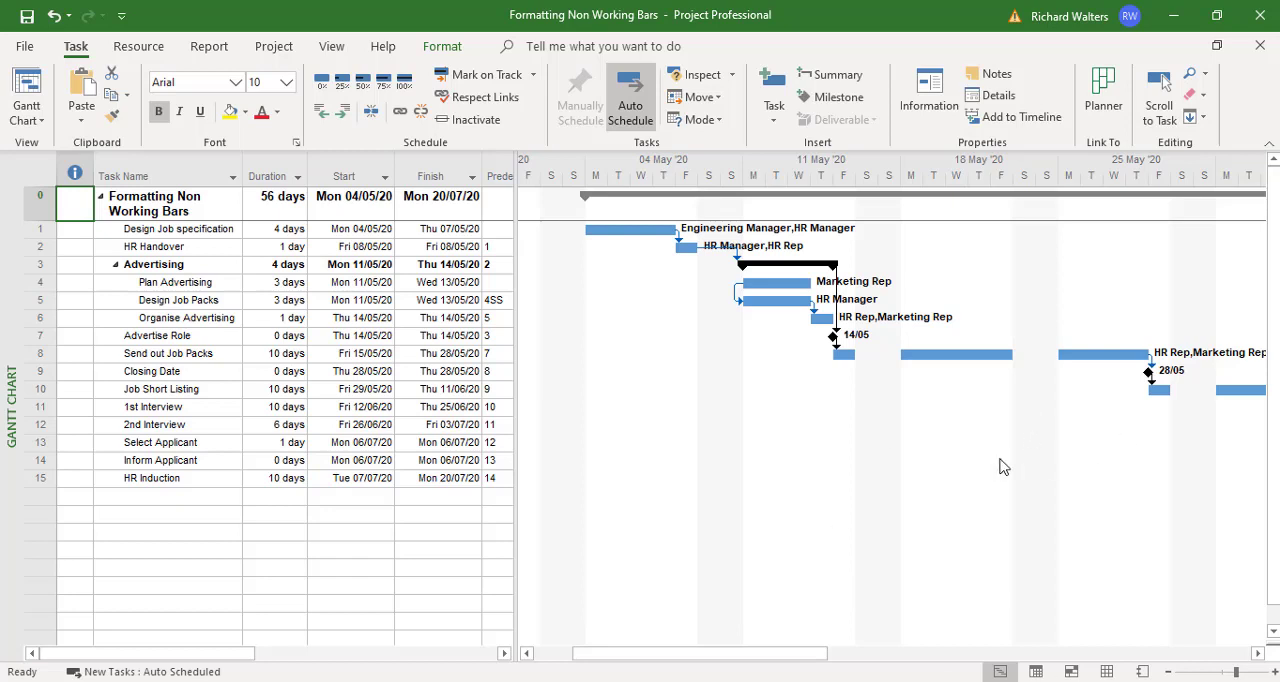
pyautogui.moveTo(983, 369)
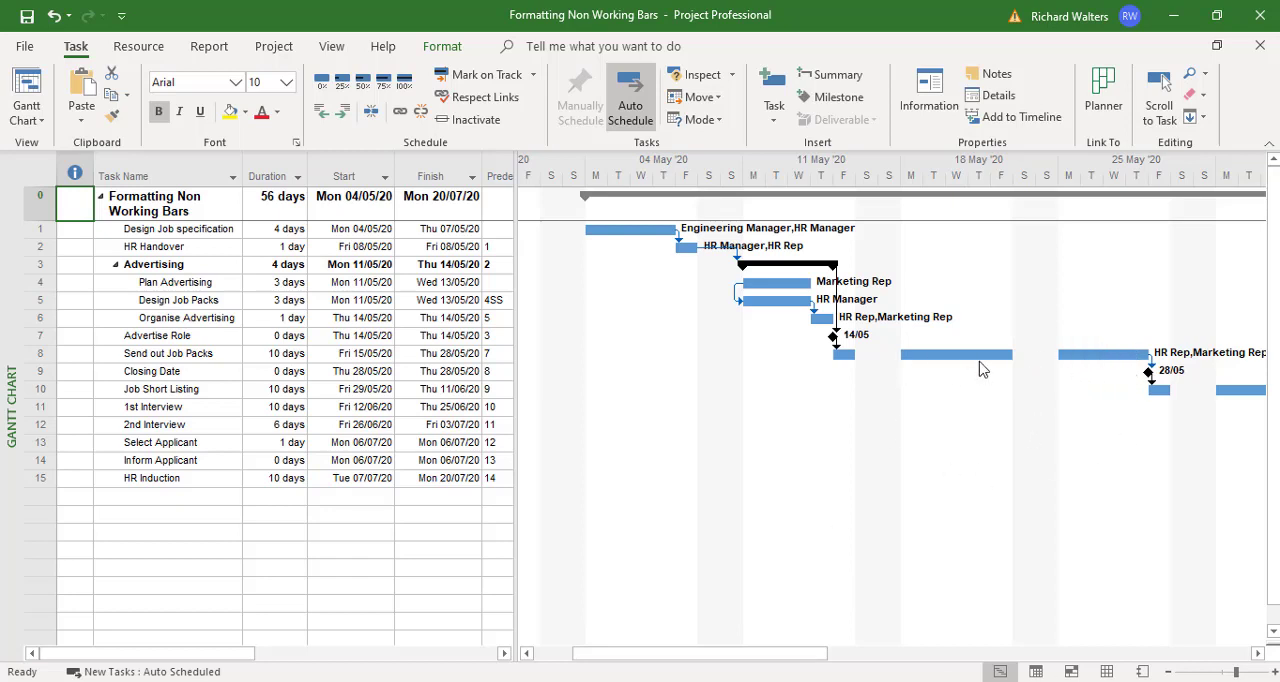
pyautogui.moveTo(1018, 444)
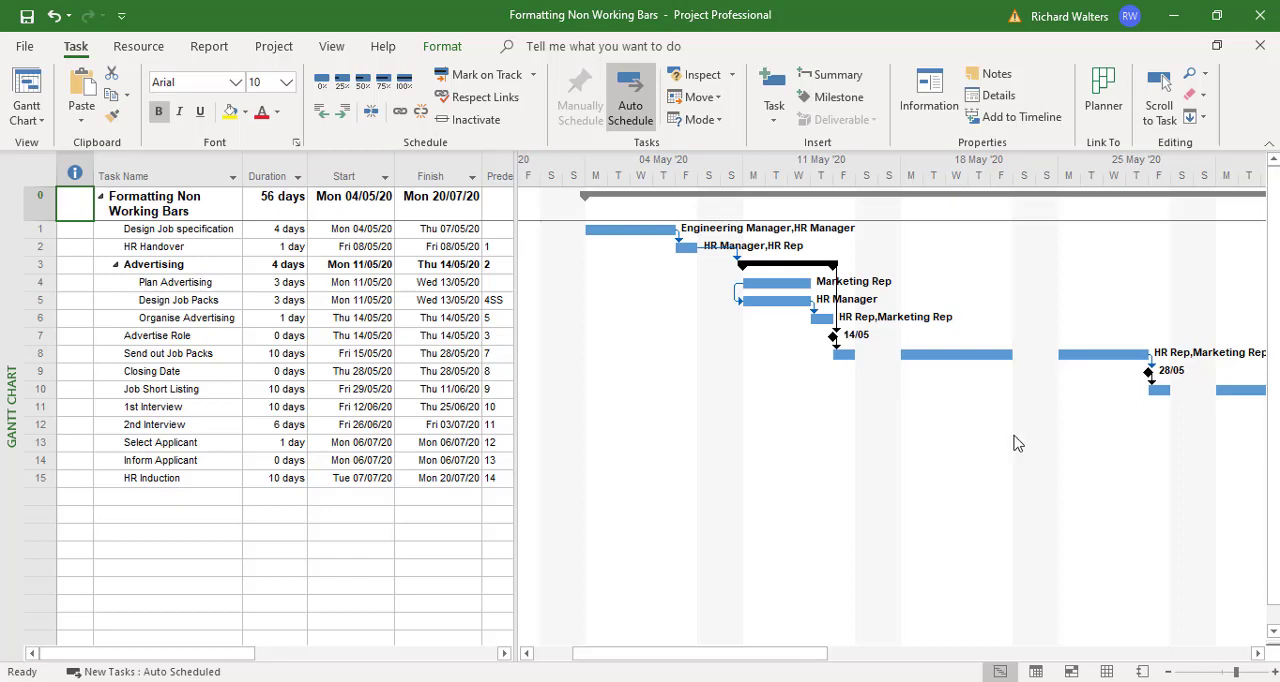
pyautogui.moveTo(959, 357)
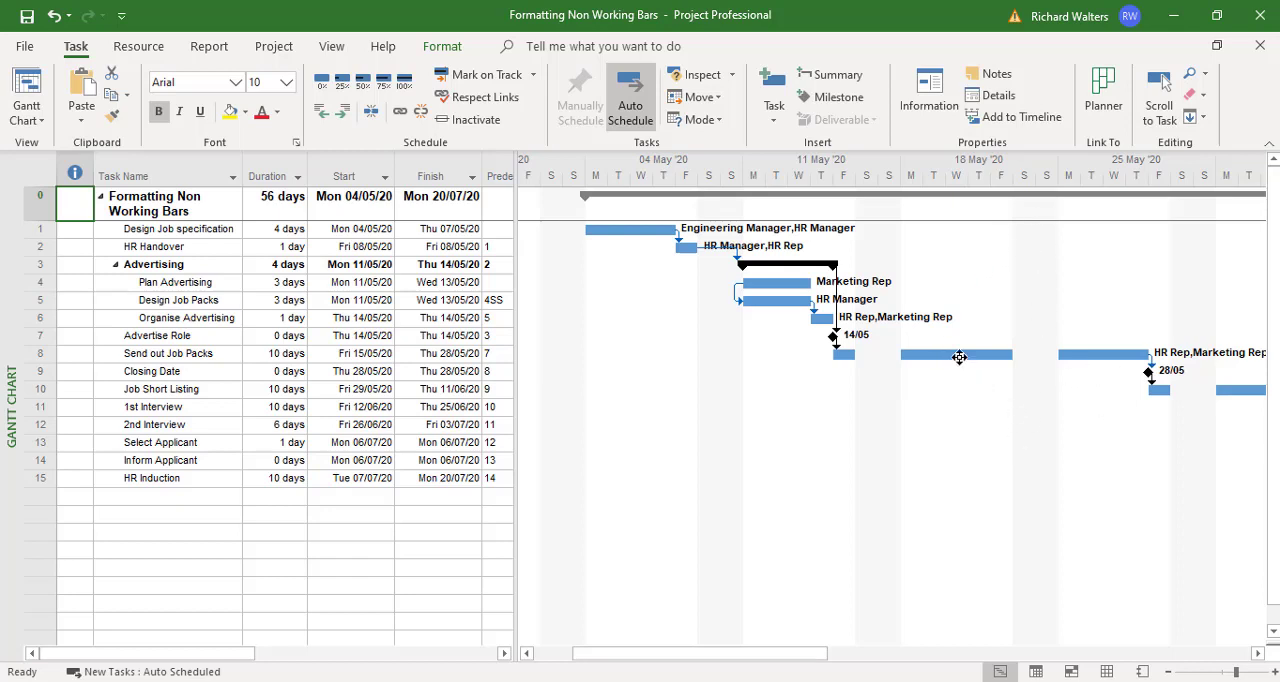
pyautogui.moveTo(1040, 243)
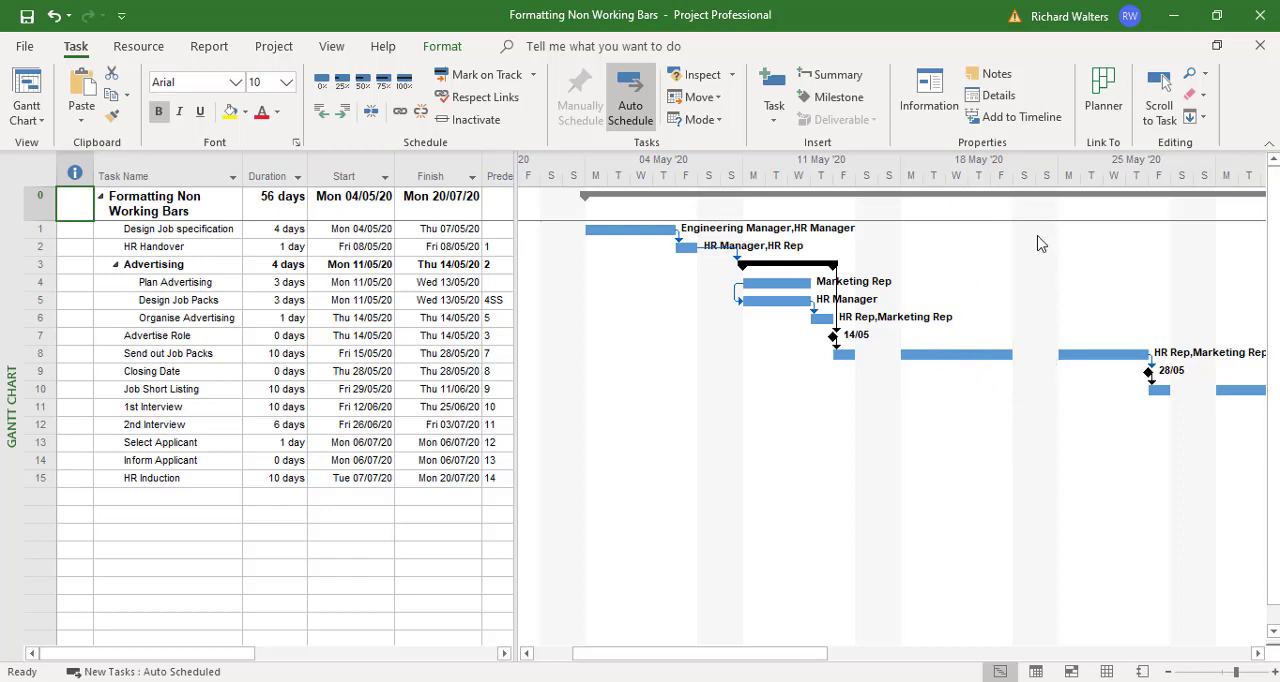
pyautogui.moveTo(885, 388)
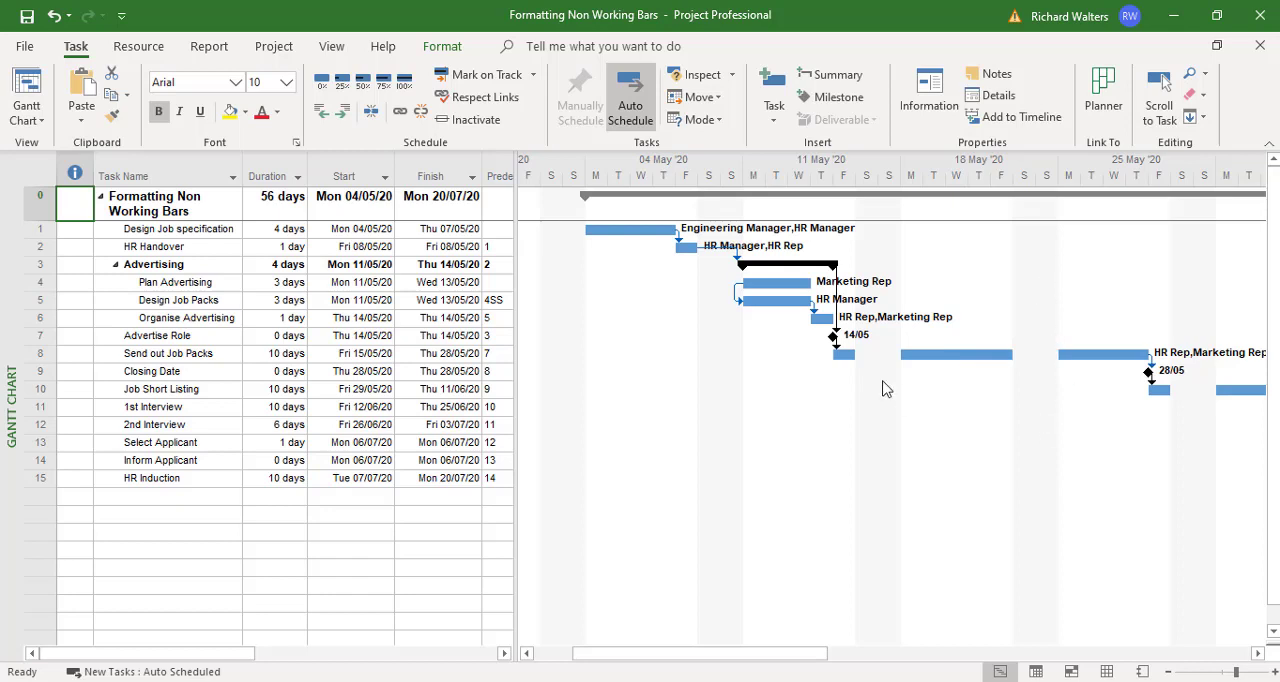
pyautogui.moveTo(1008, 368)
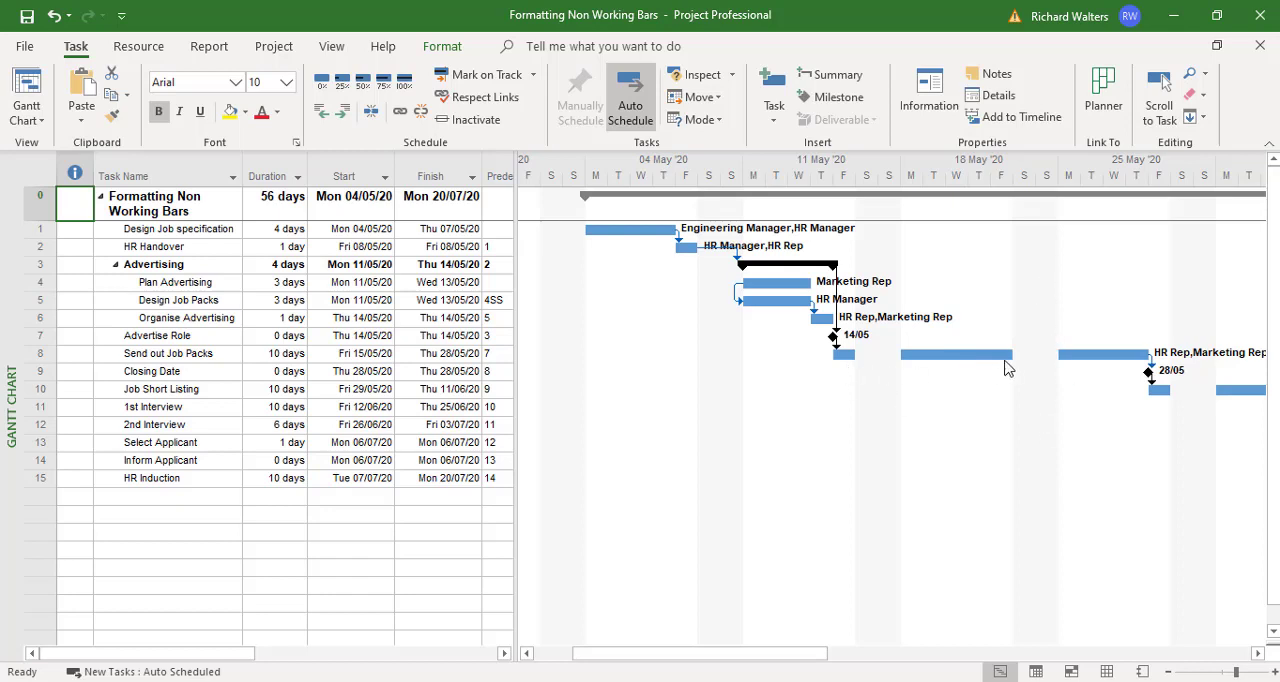
pyautogui.moveTo(723, 401)
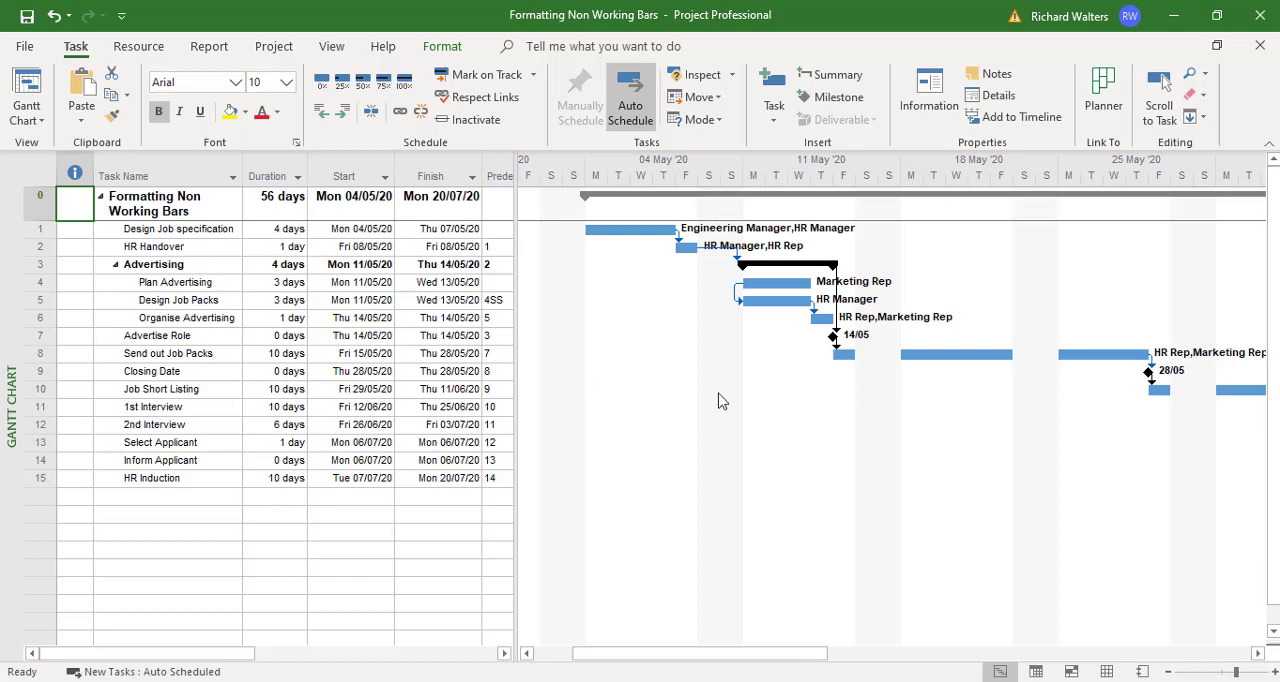
pyautogui.moveTo(965, 371)
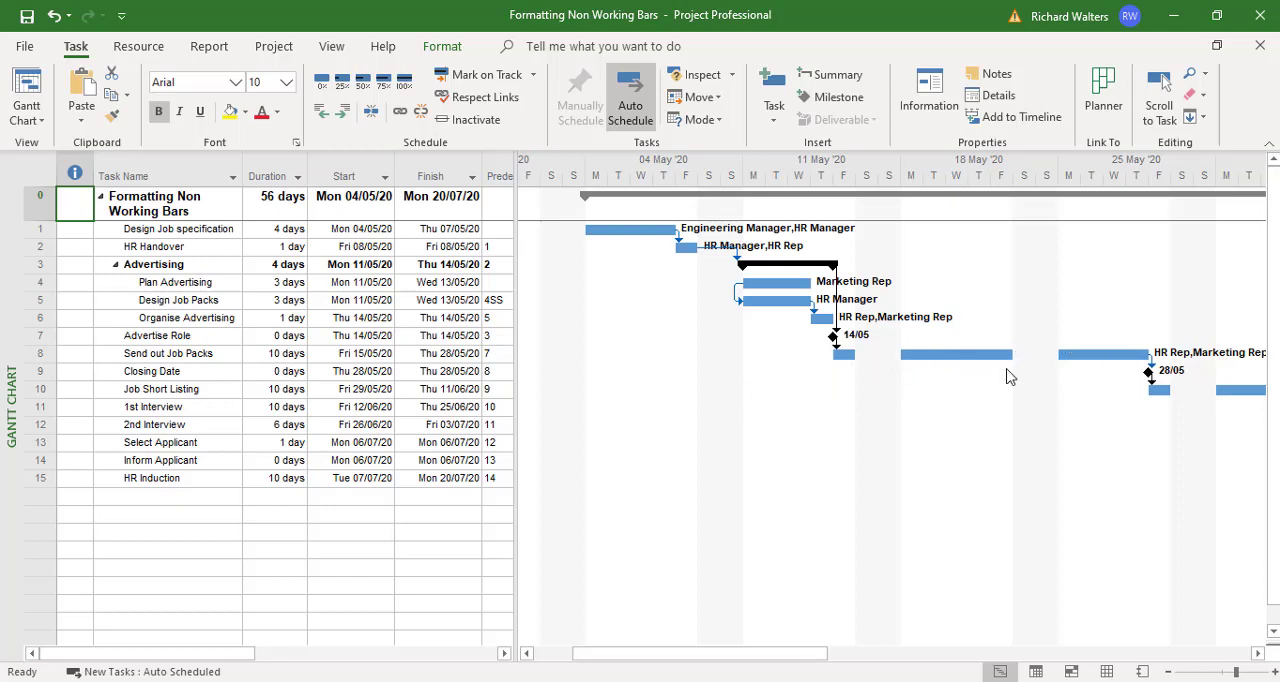
pyautogui.moveTo(852, 387)
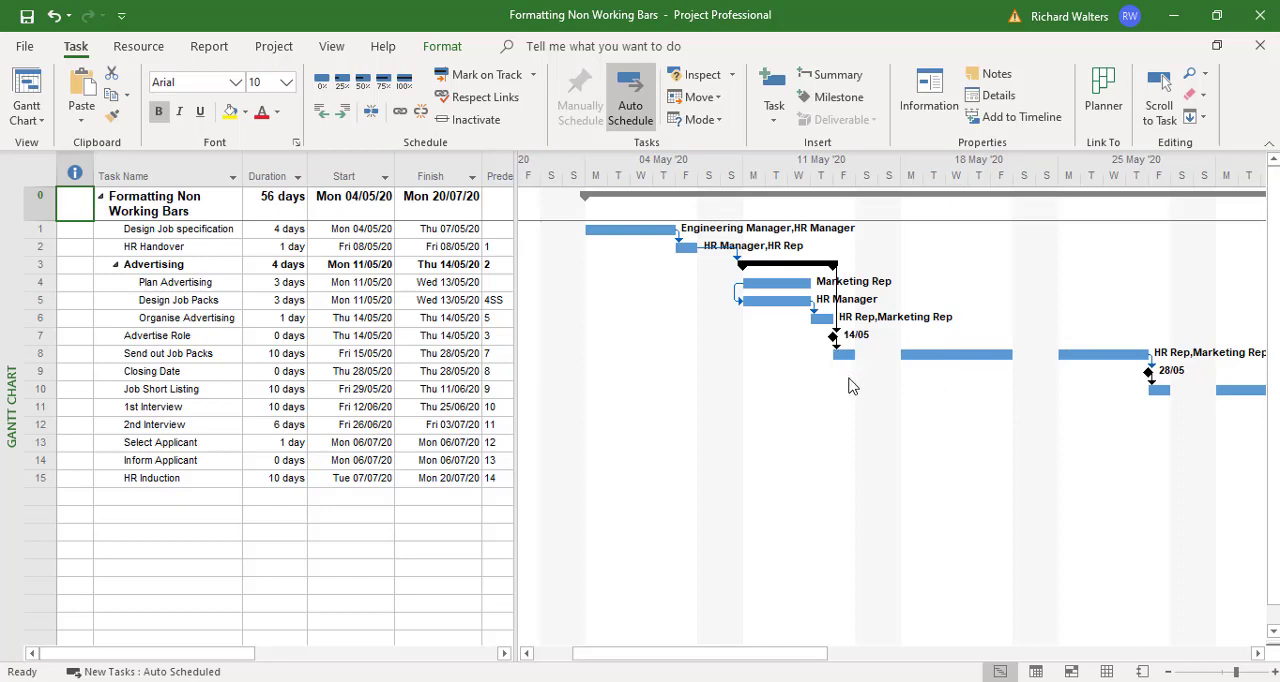
pyautogui.moveTo(1245, 661)
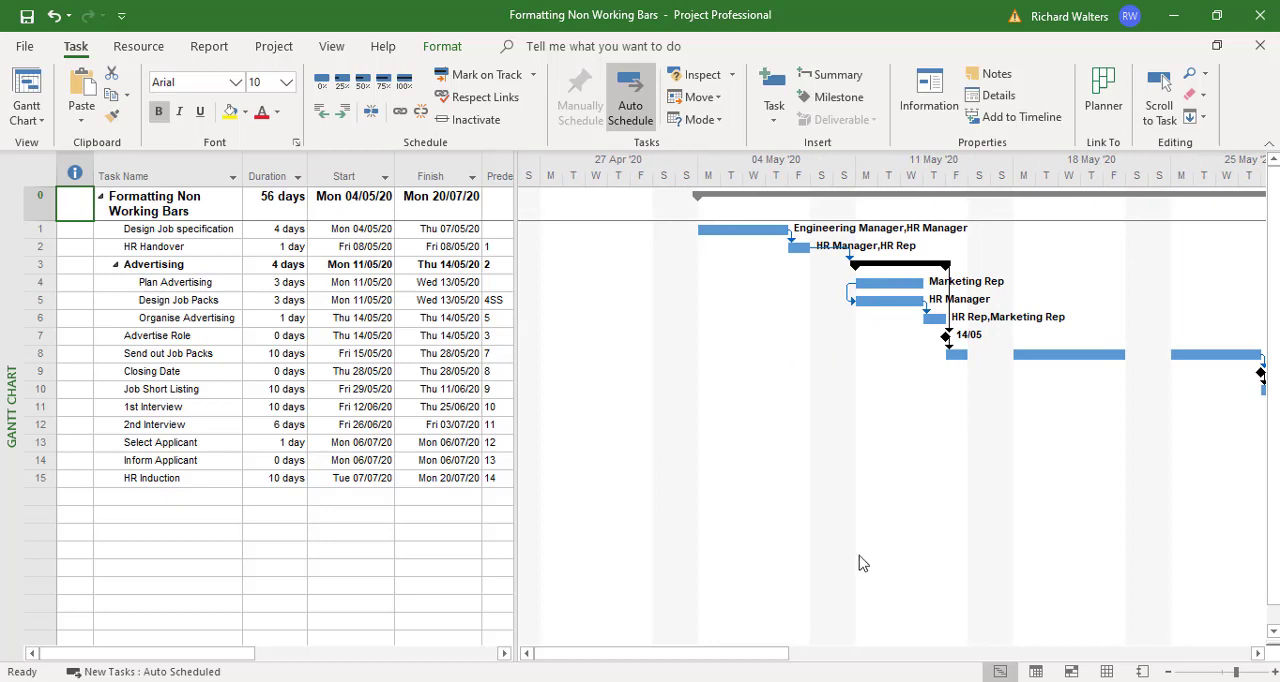
pyautogui.moveTo(800, 494)
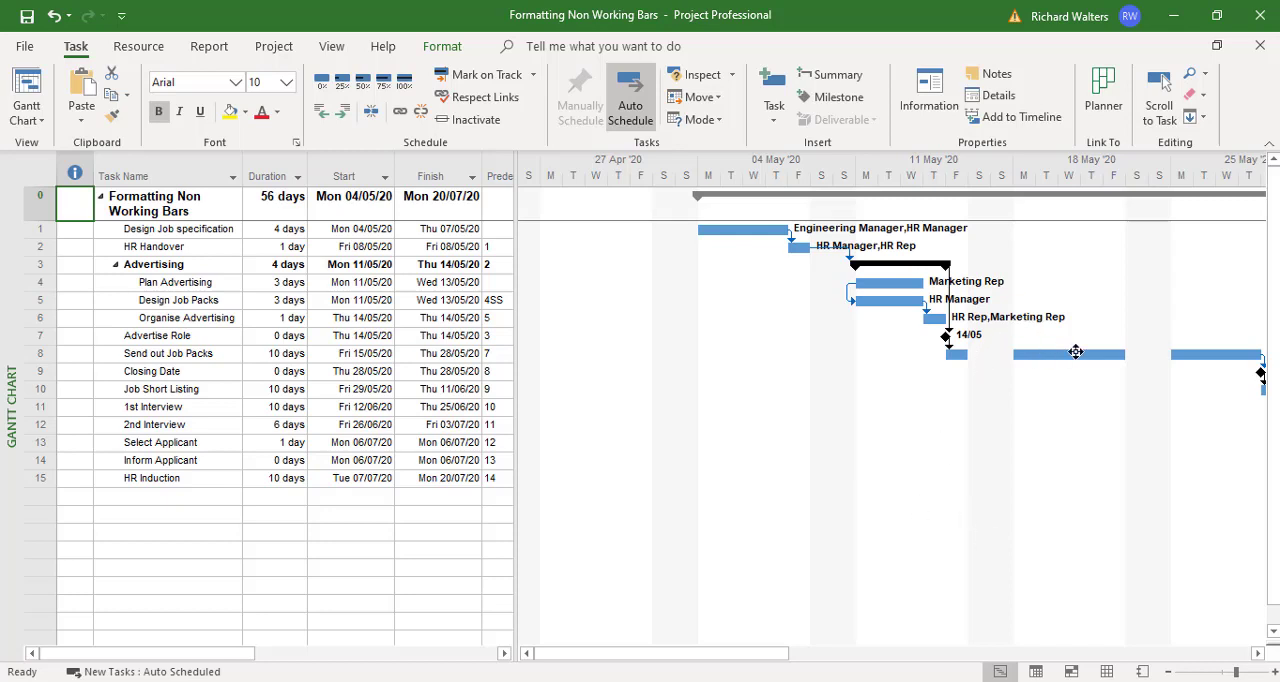
pyautogui.moveTo(1173, 377)
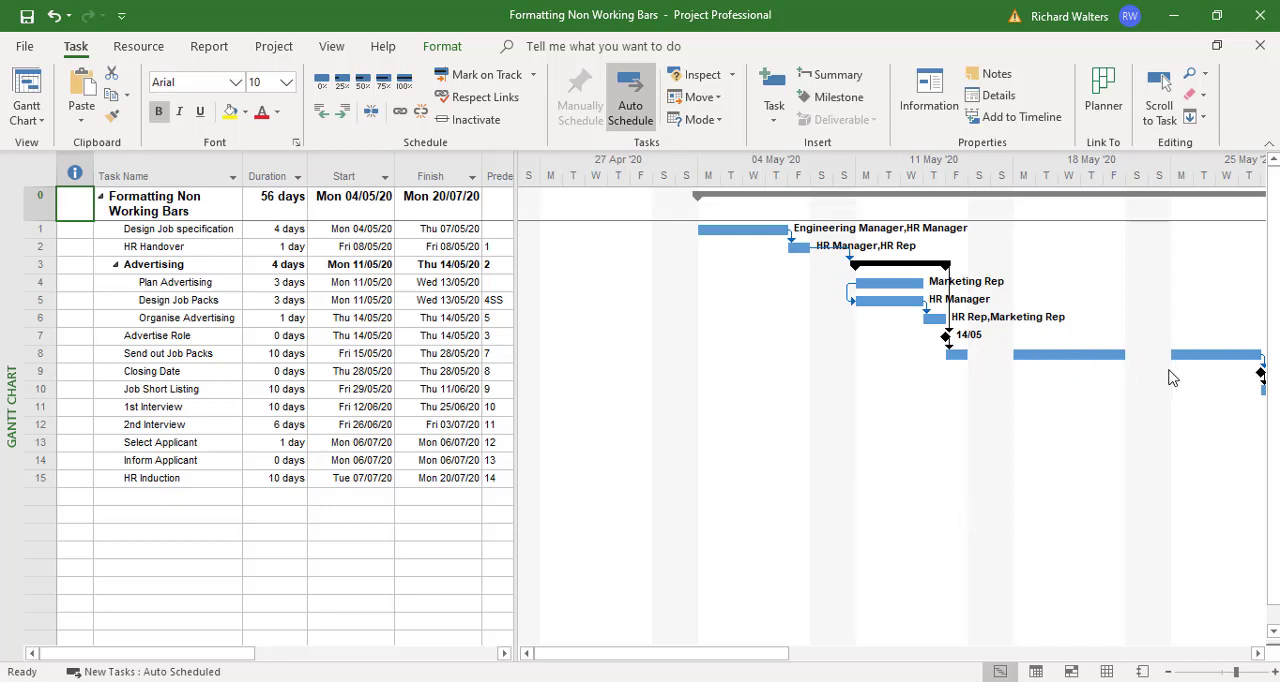
pyautogui.moveTo(1120, 372)
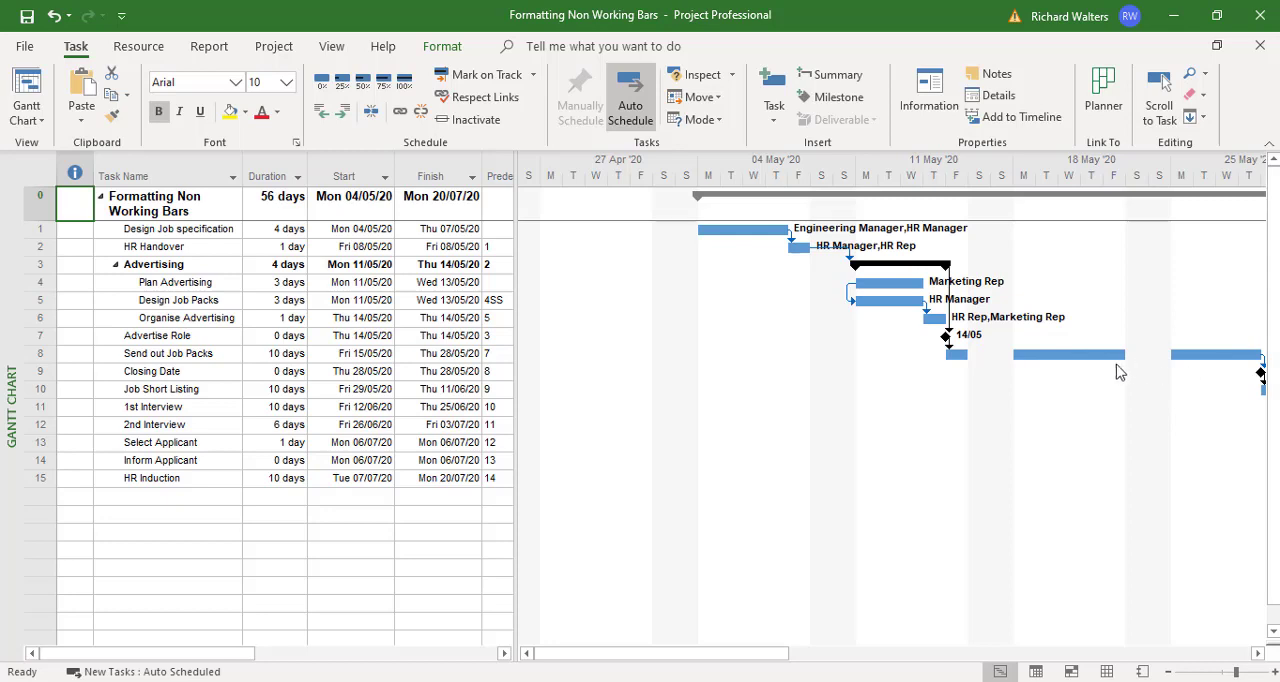
pyautogui.moveTo(1195, 353)
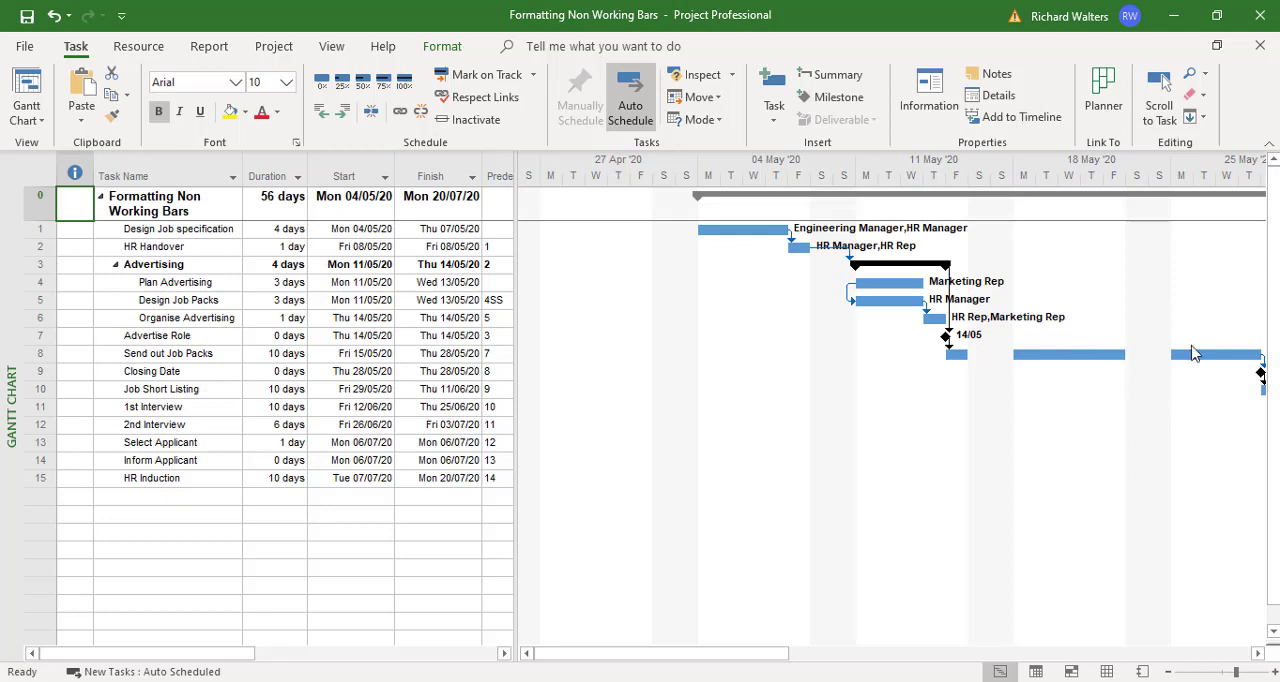
pyautogui.moveTo(1108, 473)
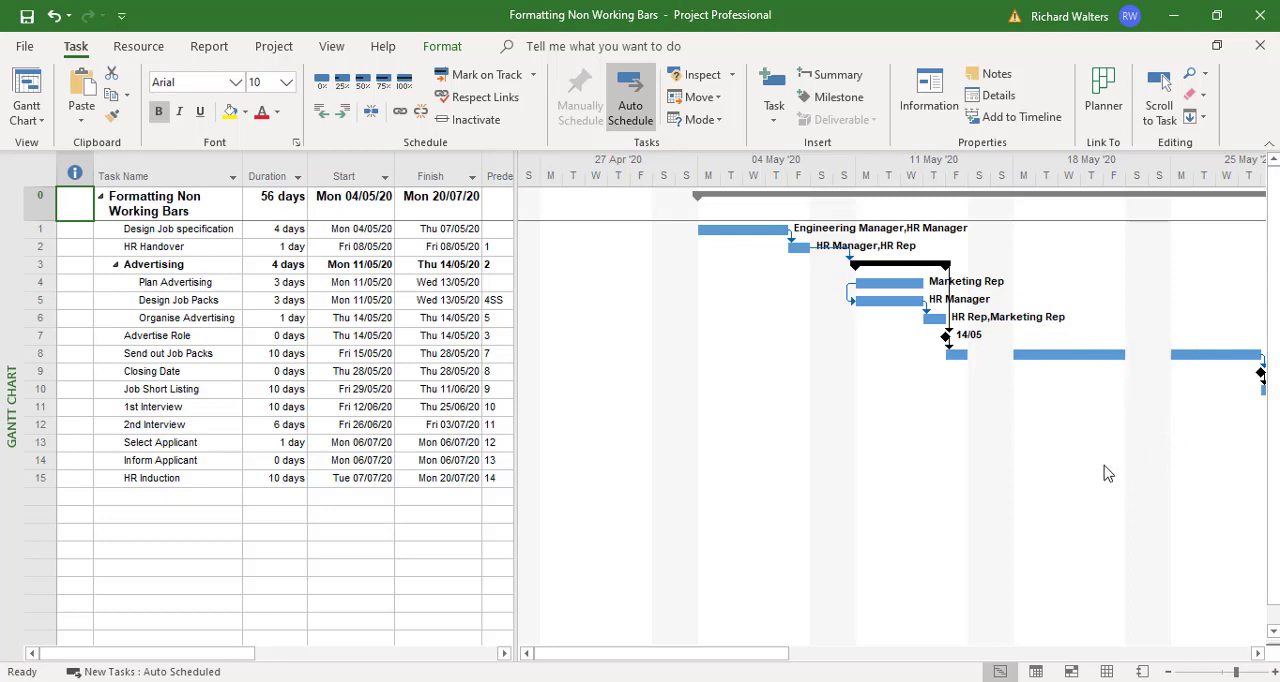
pyautogui.moveTo(1232, 371)
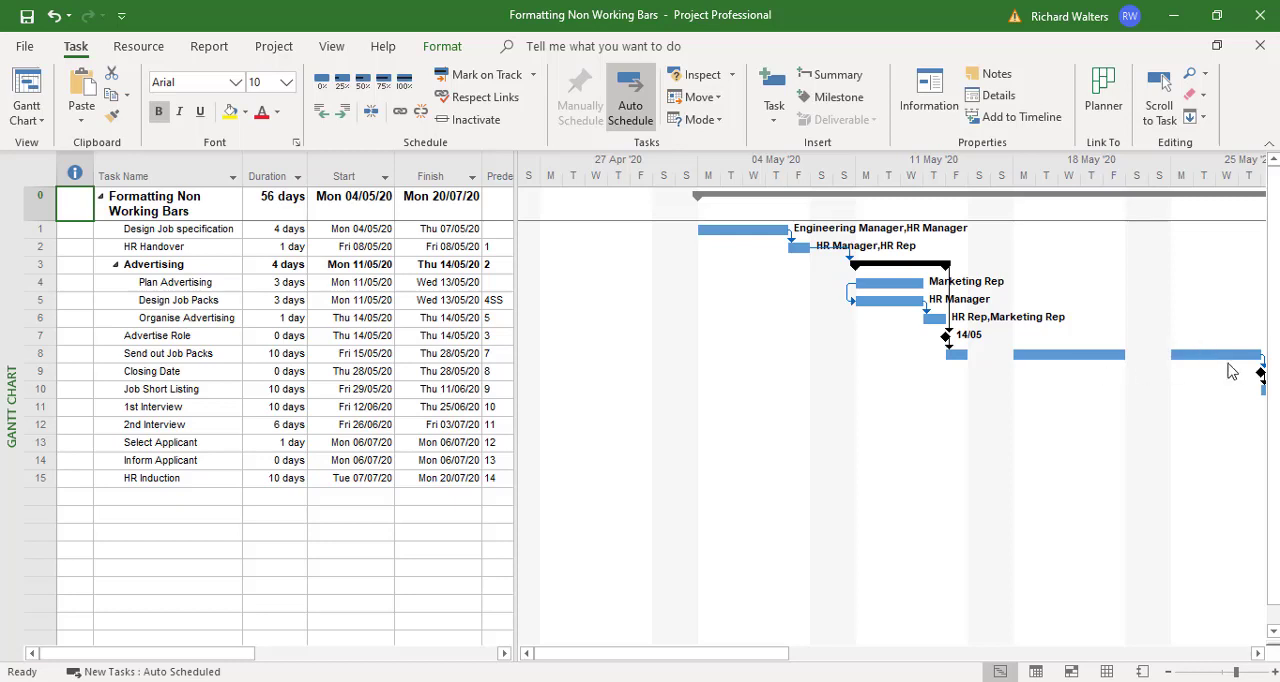
pyautogui.moveTo(1103, 461)
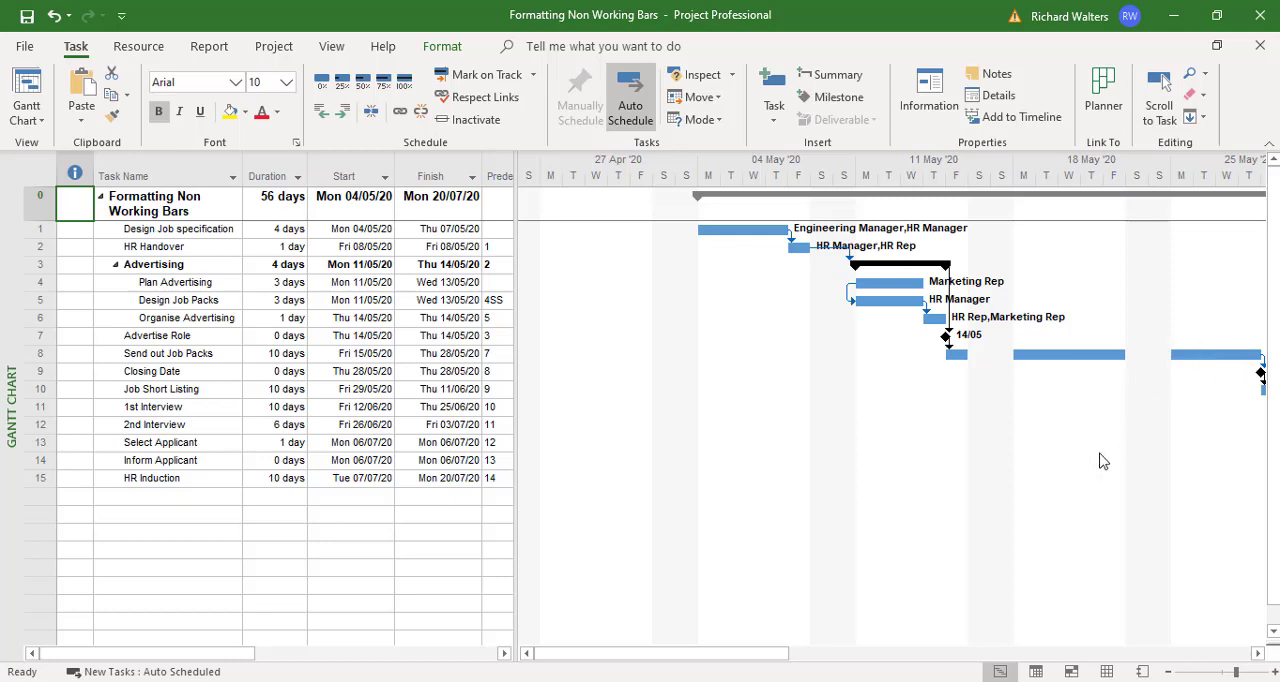